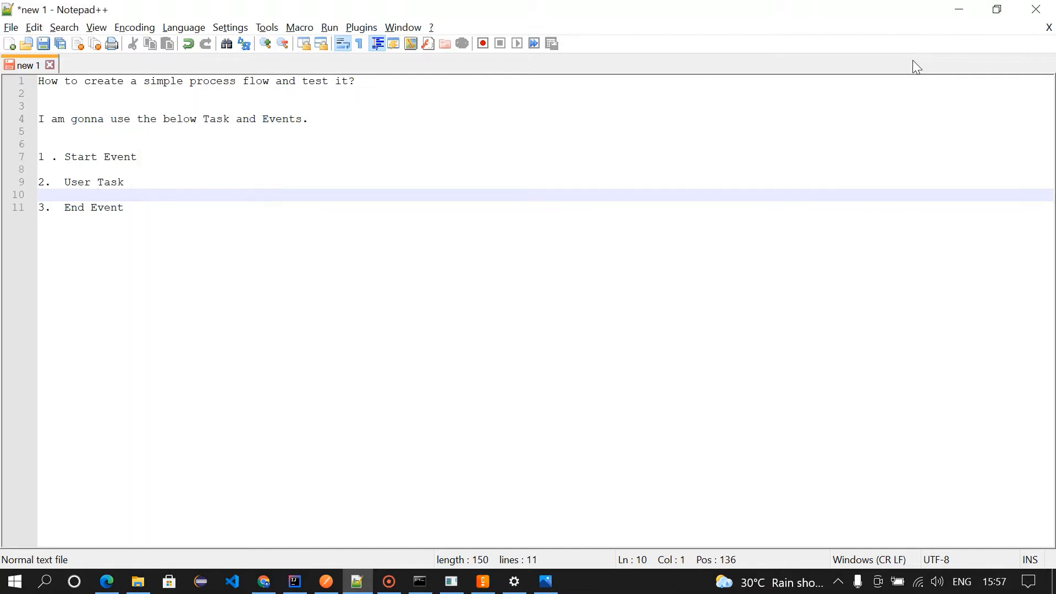
Place a start event and append a task converted into a User Task
left_click(40, 195)
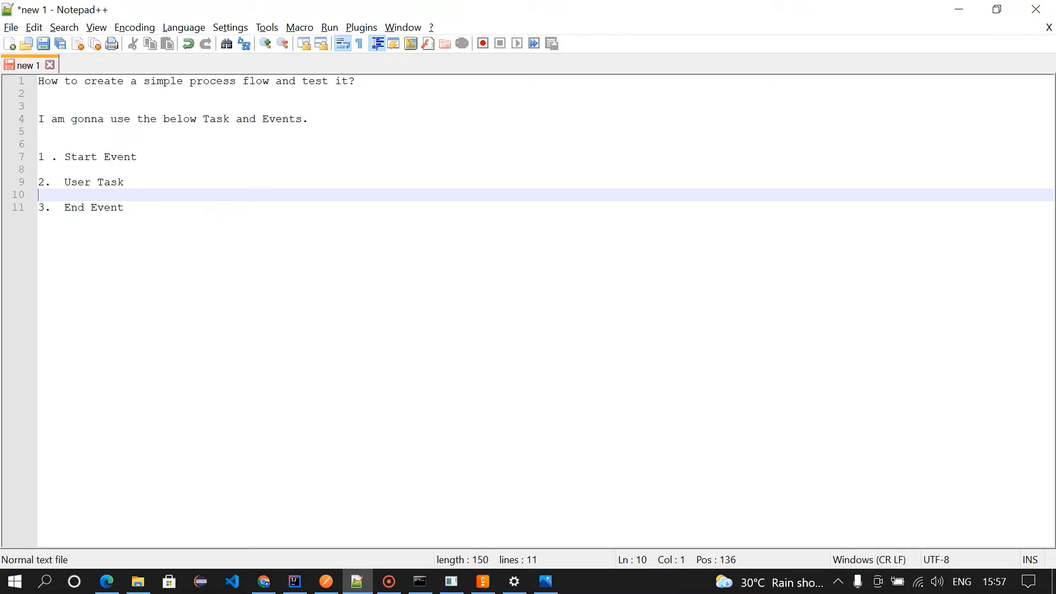
left_click(481, 581)
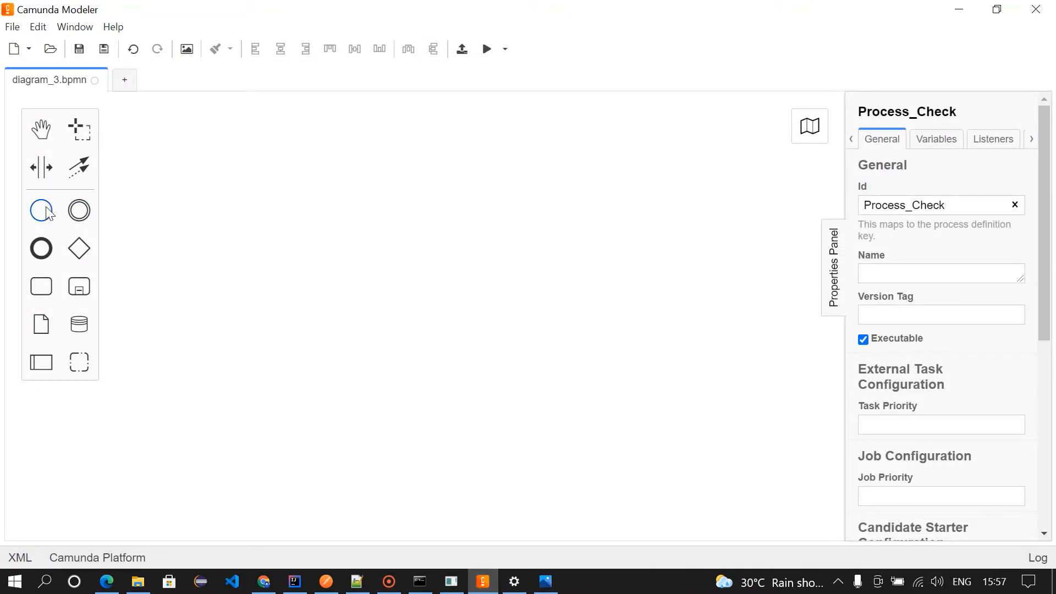
left_click(309, 248)
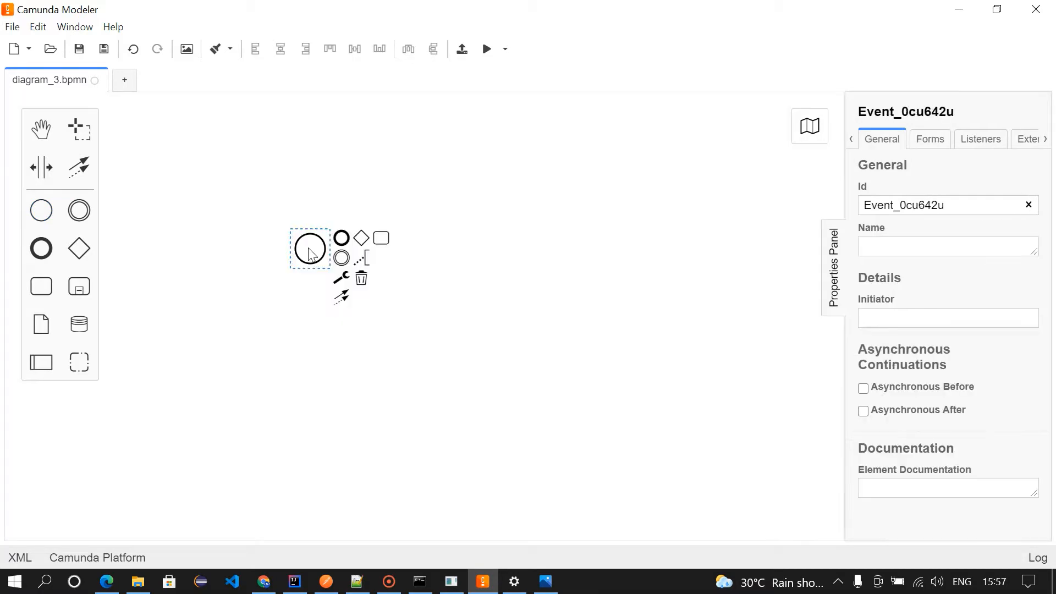
mouse_move(380, 237)
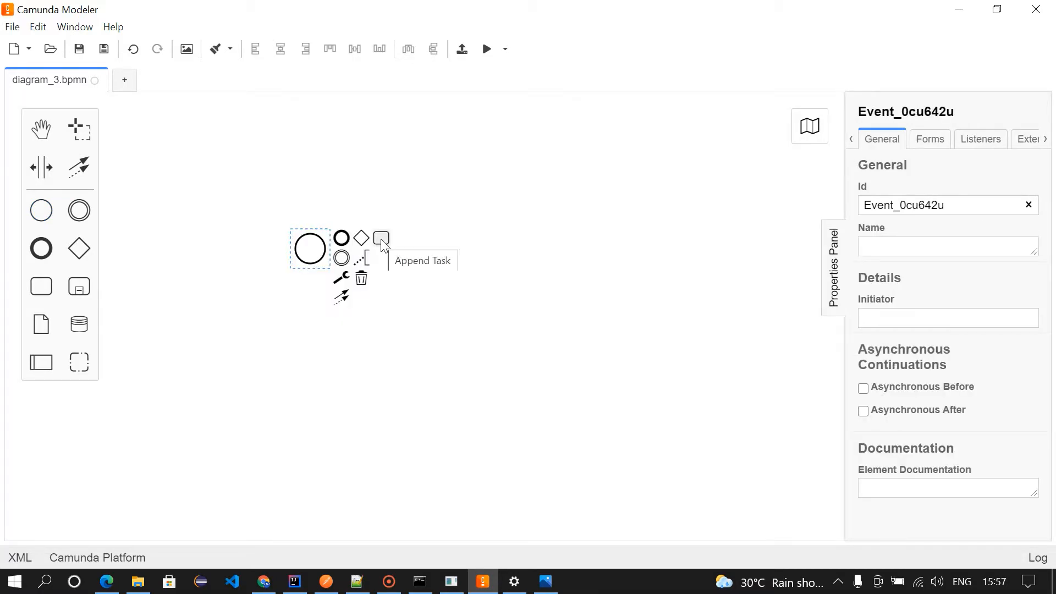
left_click(381, 237)
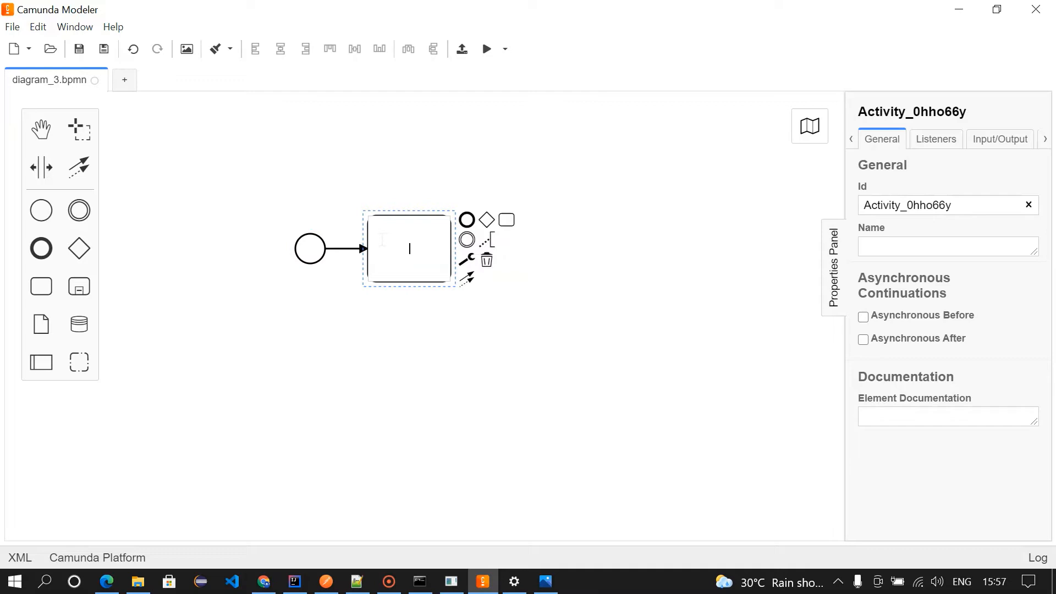
mouse_move(467, 260)
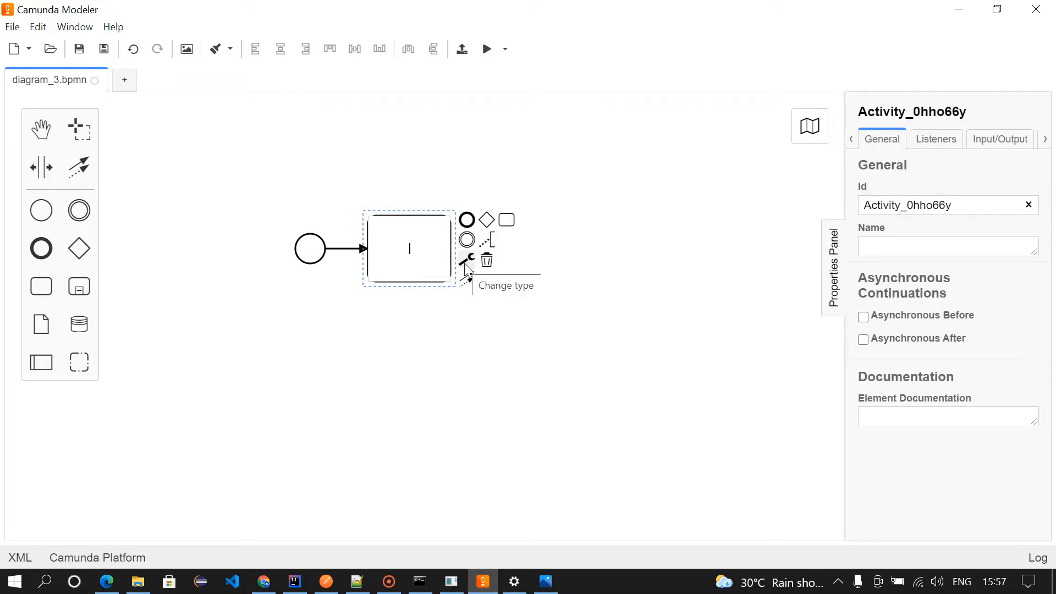
left_click(466, 261)
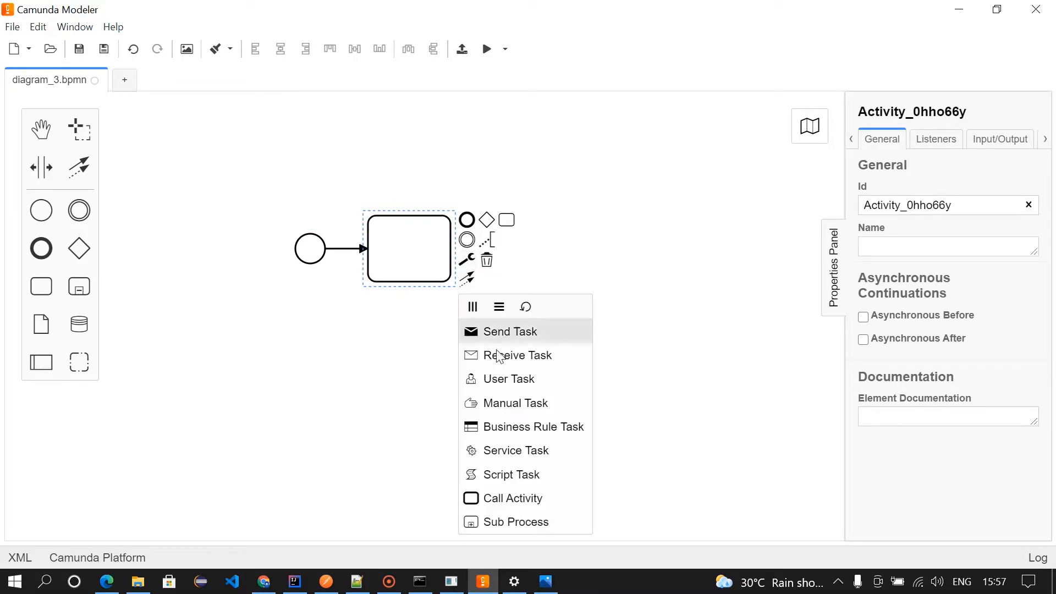
left_click(509, 378)
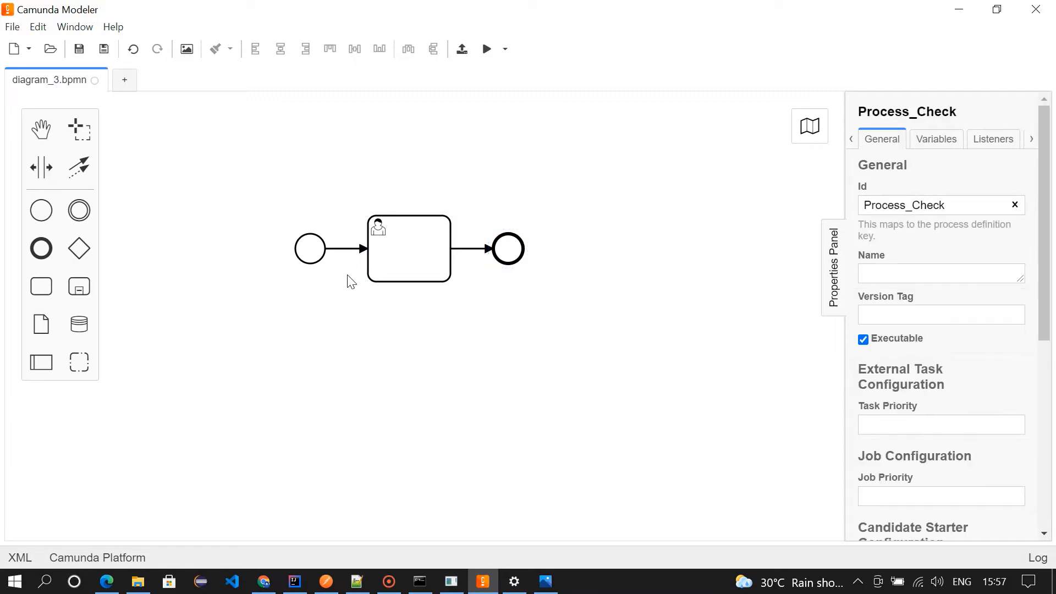
Append an end event after the user task and confirm the process ID is Process_Check
left_click(408, 248)
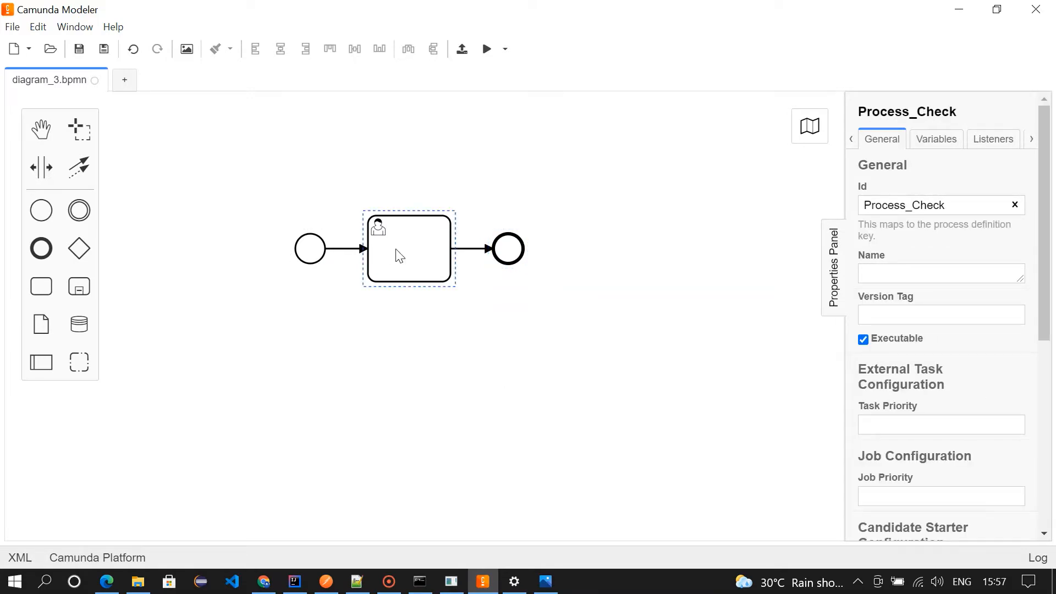
left_click(507, 249)
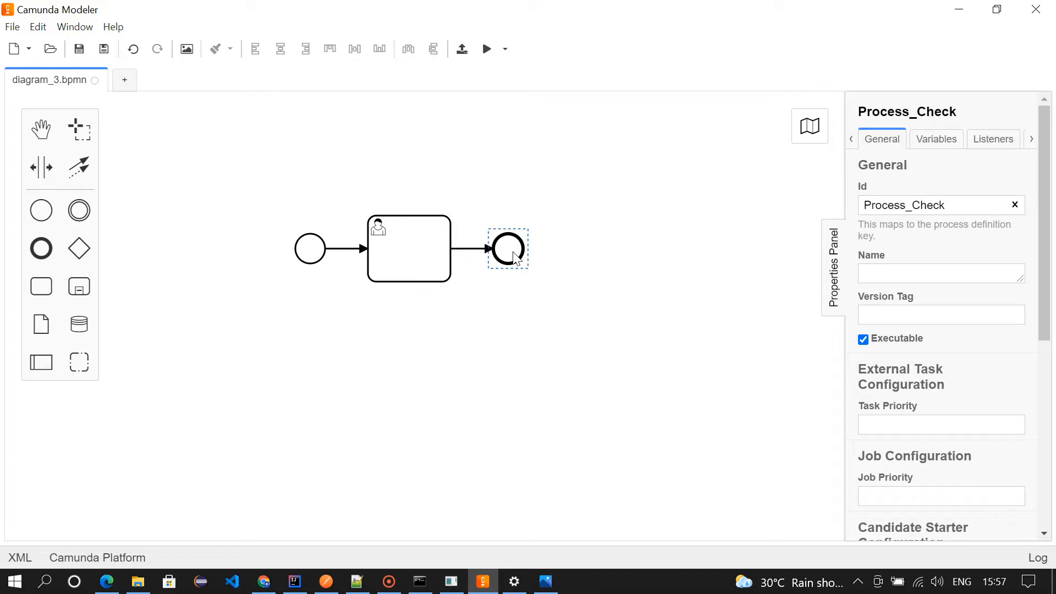
left_click(439, 387)
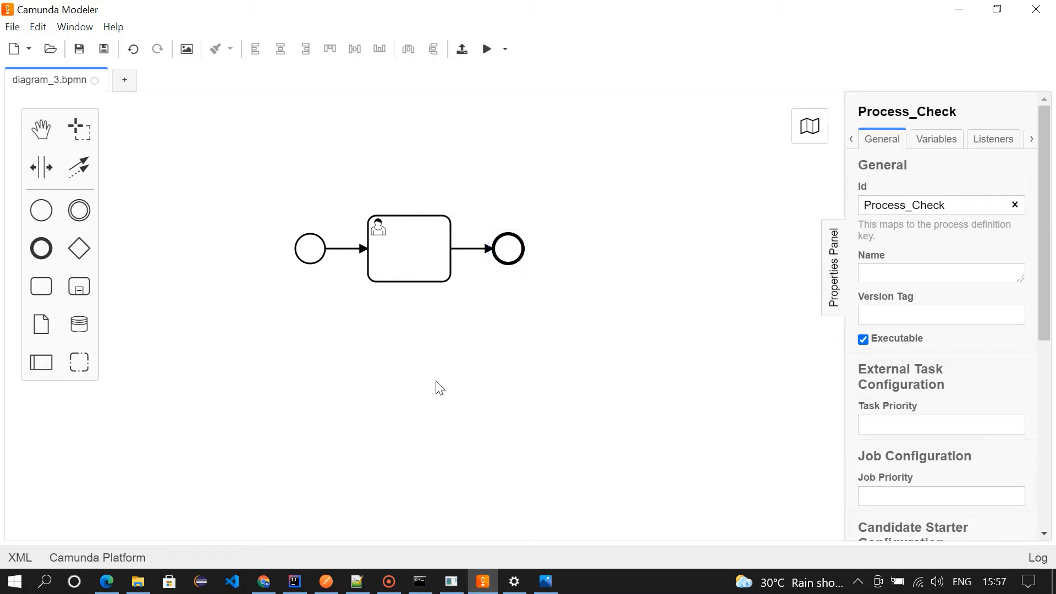
mouse_move(591, 306)
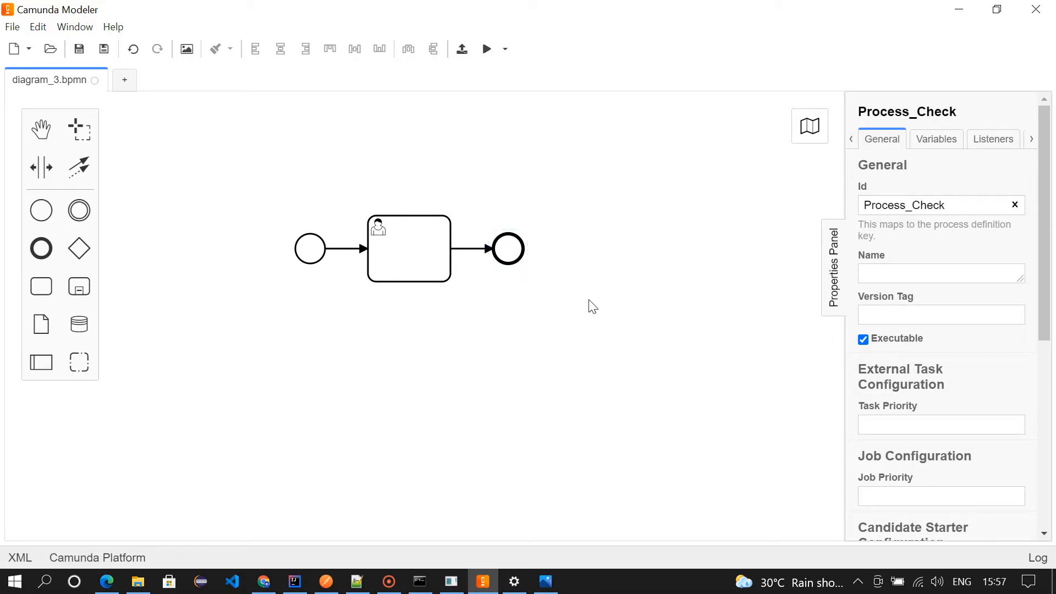
left_click(936, 204)
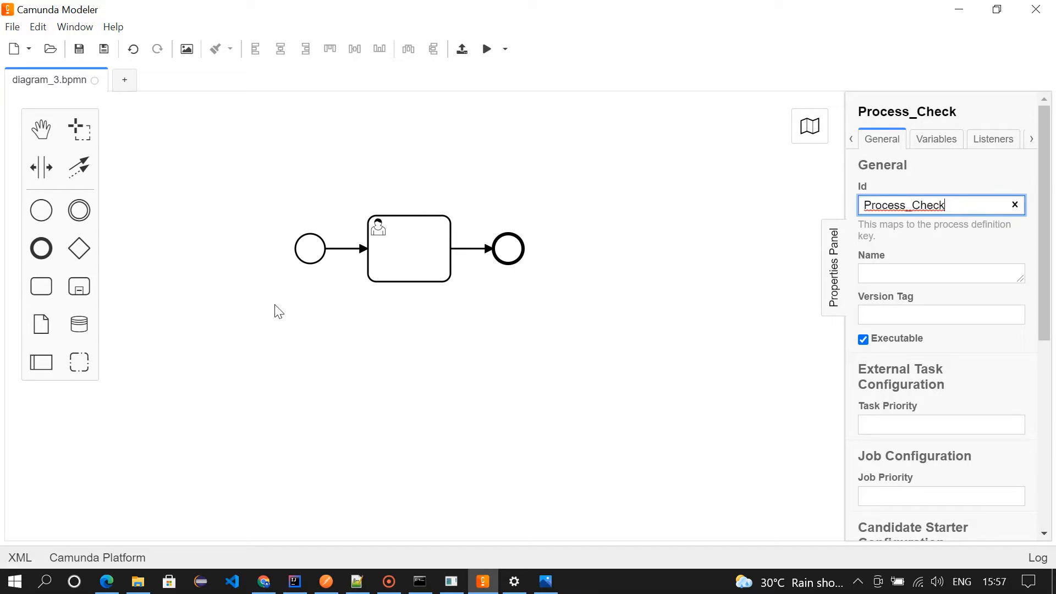
mouse_move(336, 339)
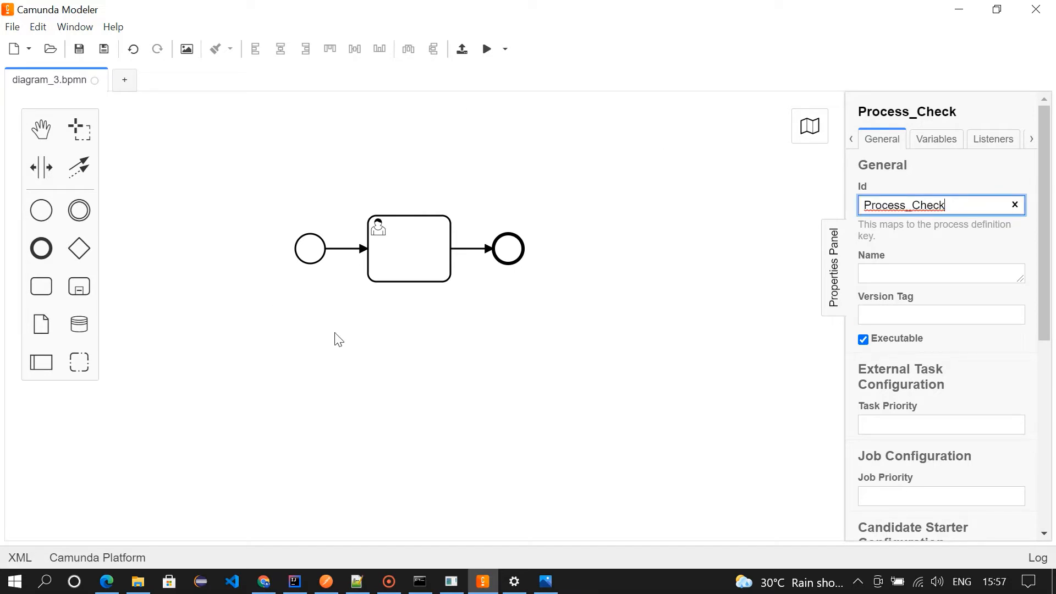
left_click(310, 249)
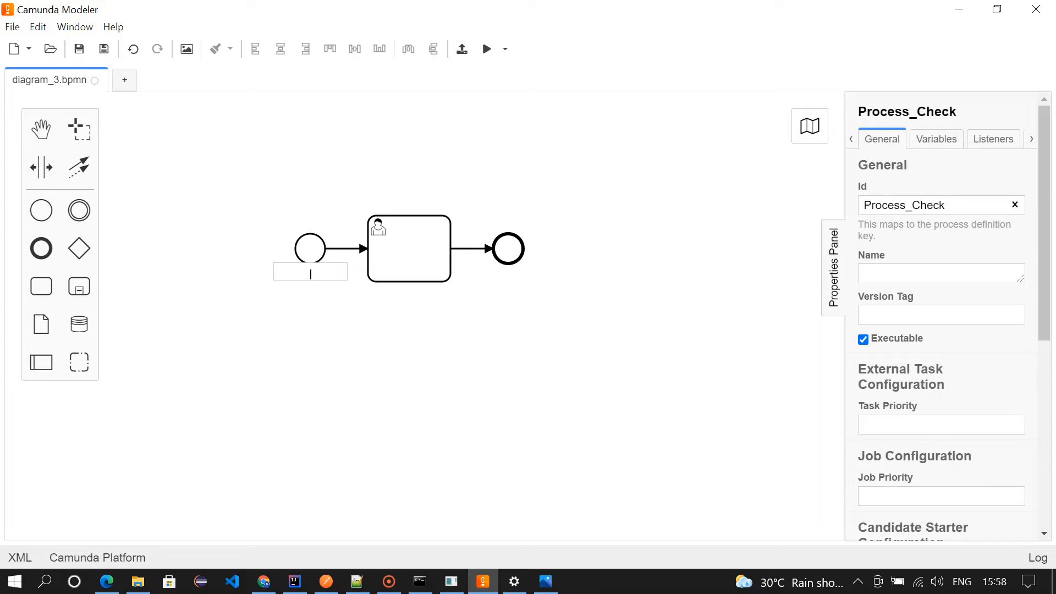
Name the start event 'start', the user task 'Check User' and the end event 'End'
type("start")
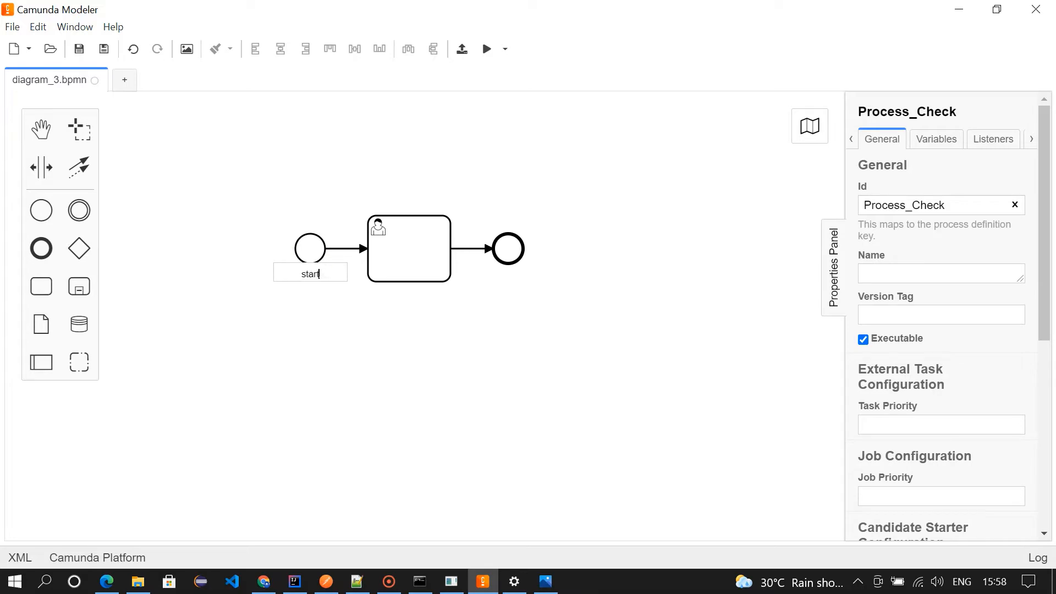
left_click(408, 248)
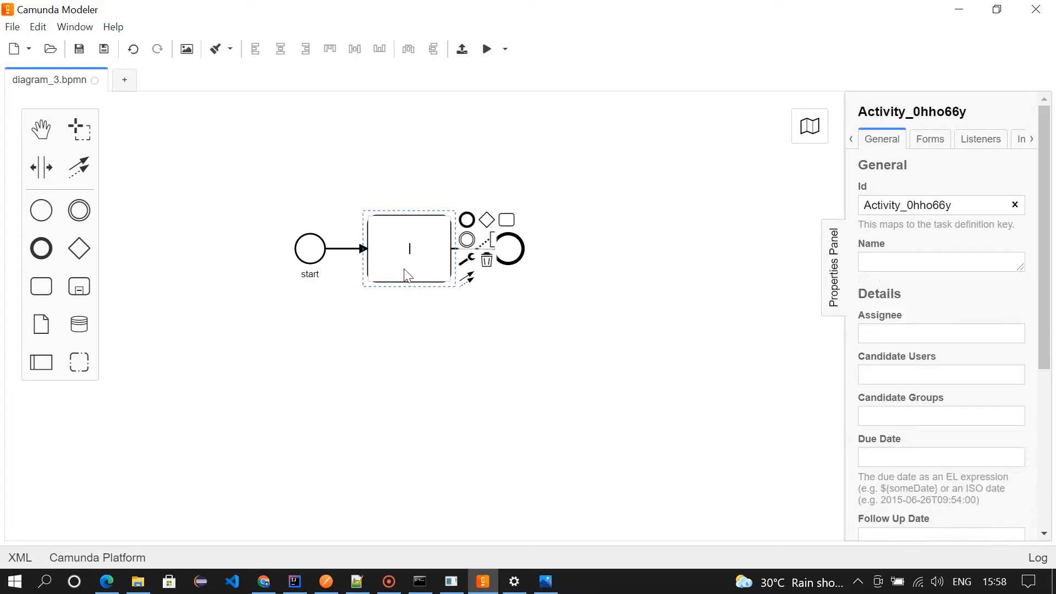
type("Check User")
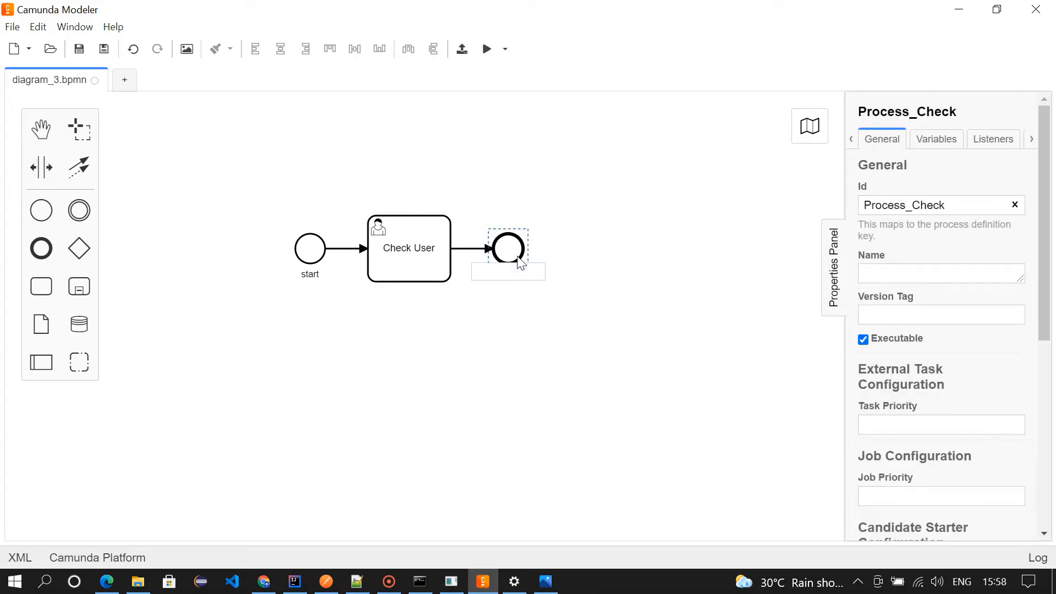
type("End")
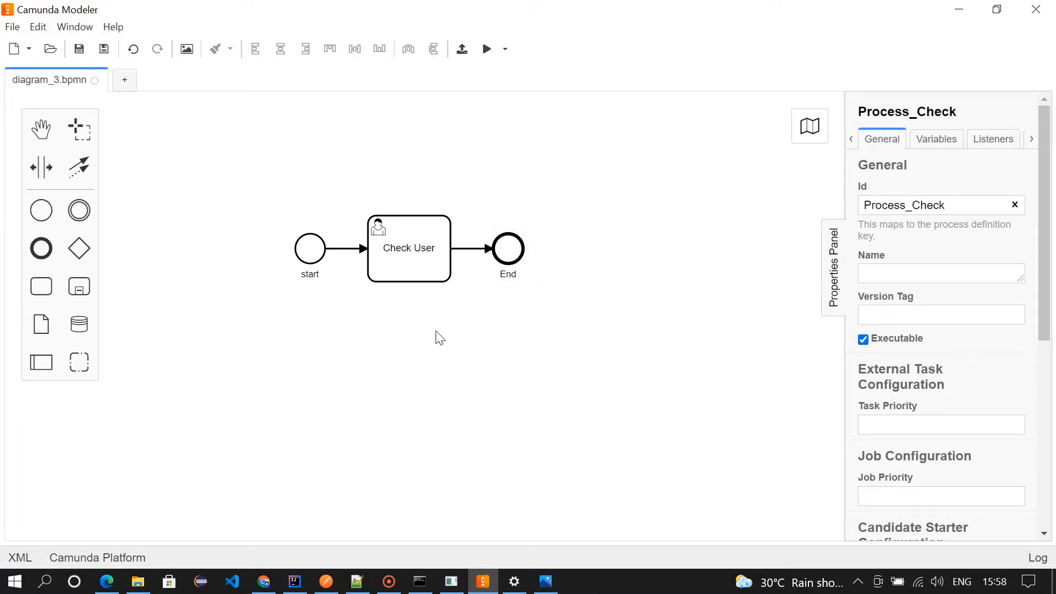
left_click(310, 248)
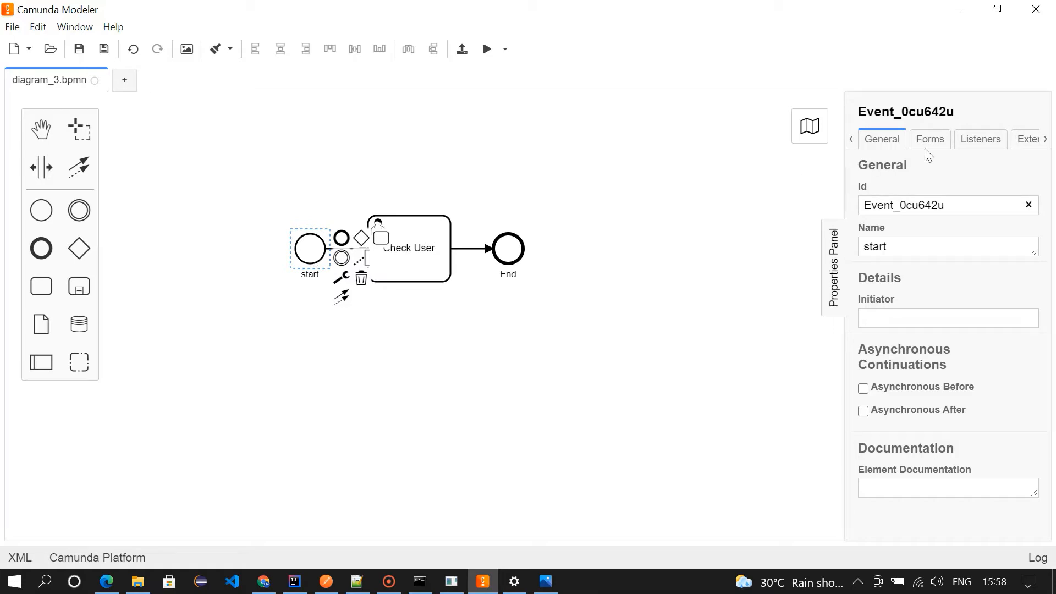
Add a start-event form field with ID Name, type string, labelled Name
left_click(929, 138)
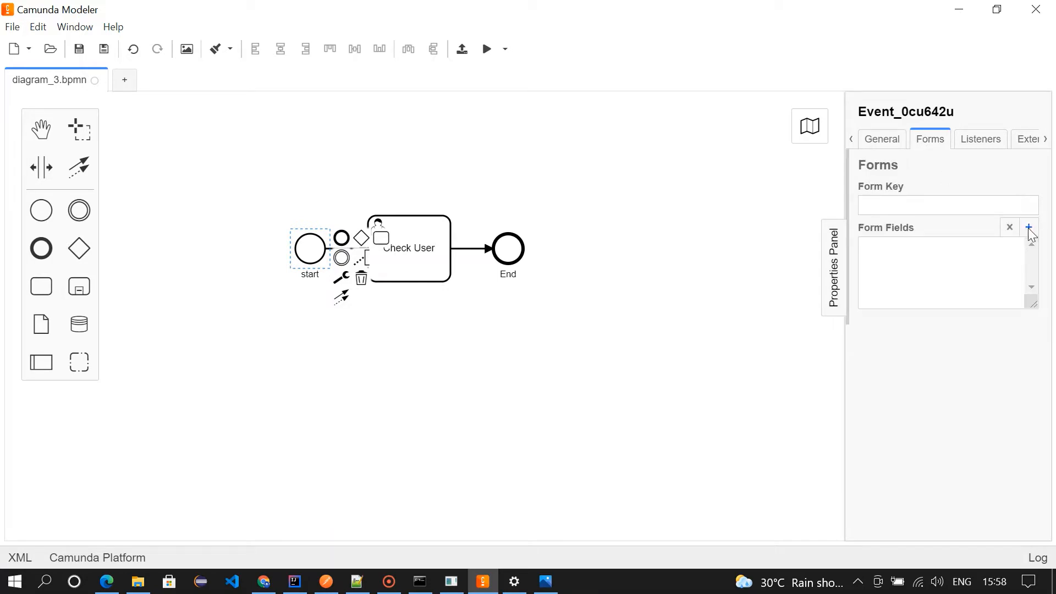
left_click(1027, 227)
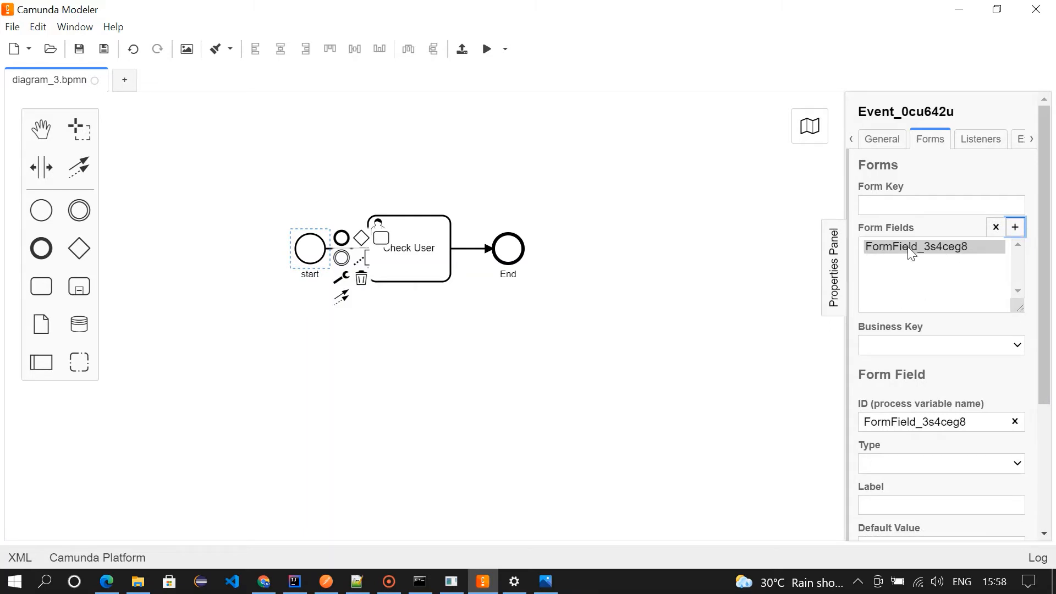
left_click(933, 246)
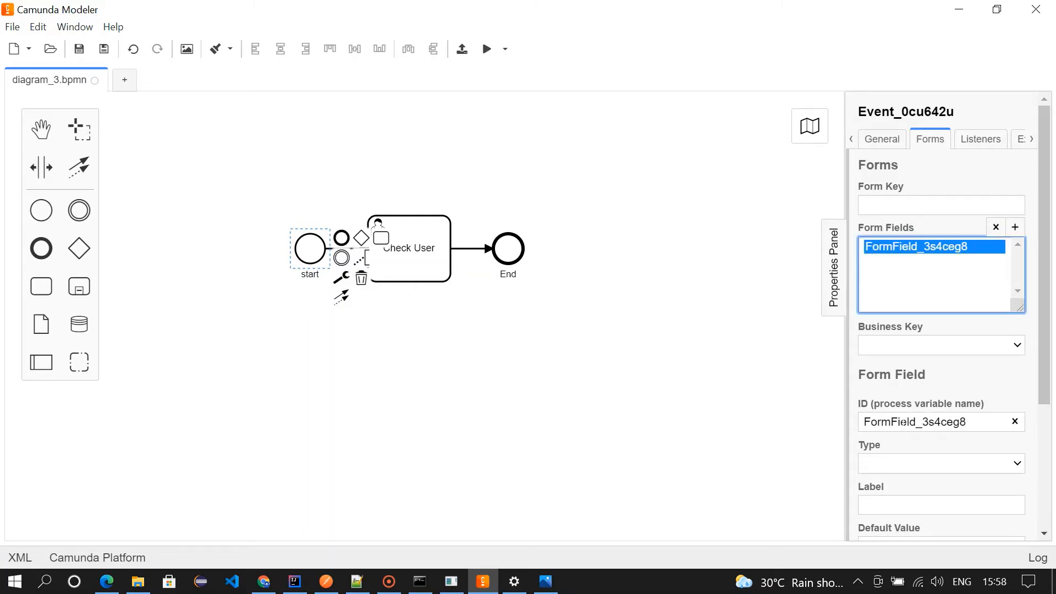
triple_click(935, 422)
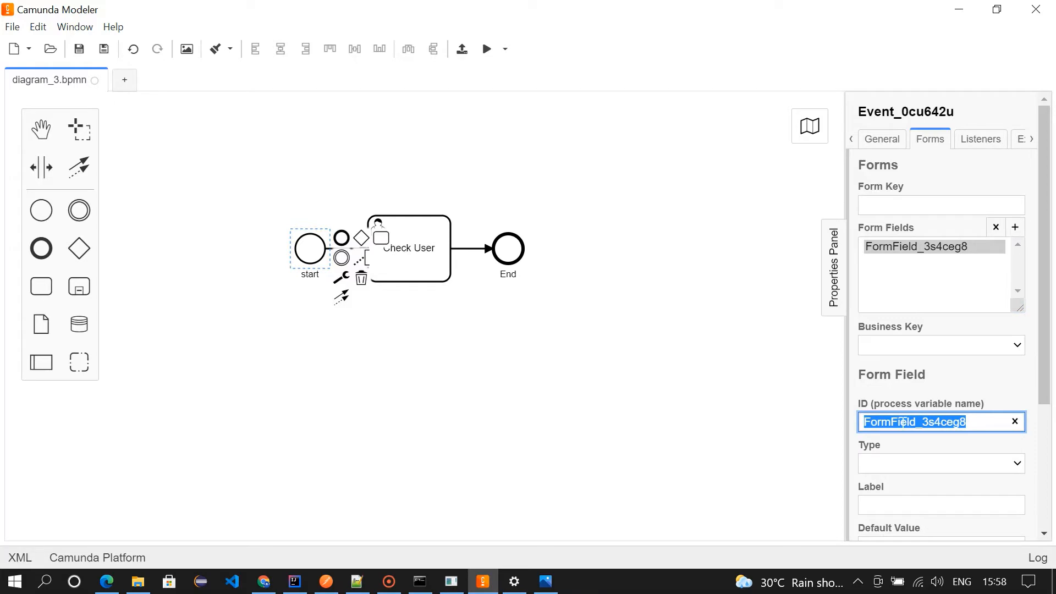
type("Name")
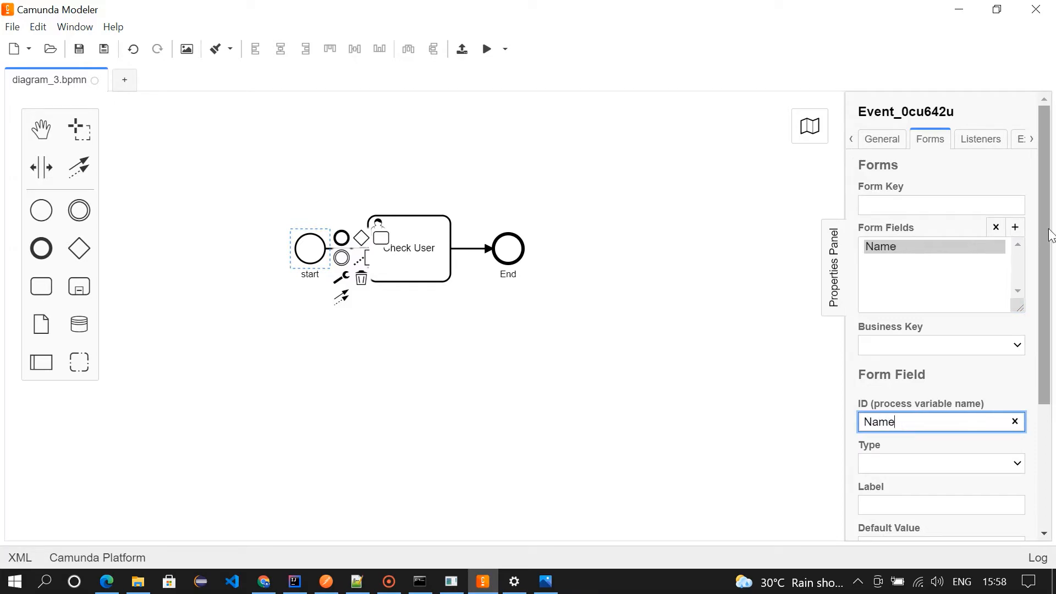
scroll("down", 3)
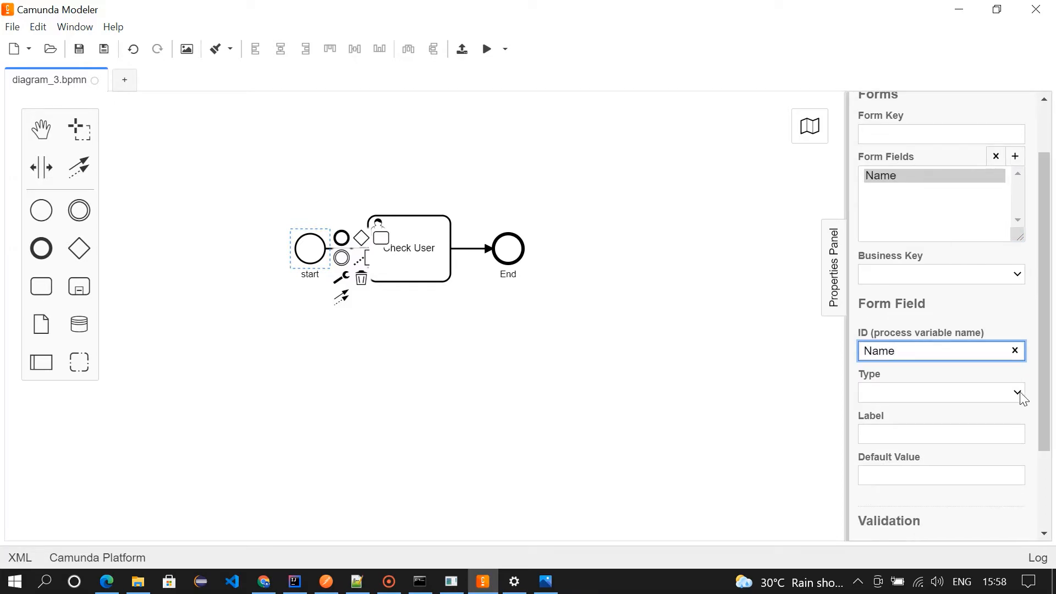
left_click(941, 392)
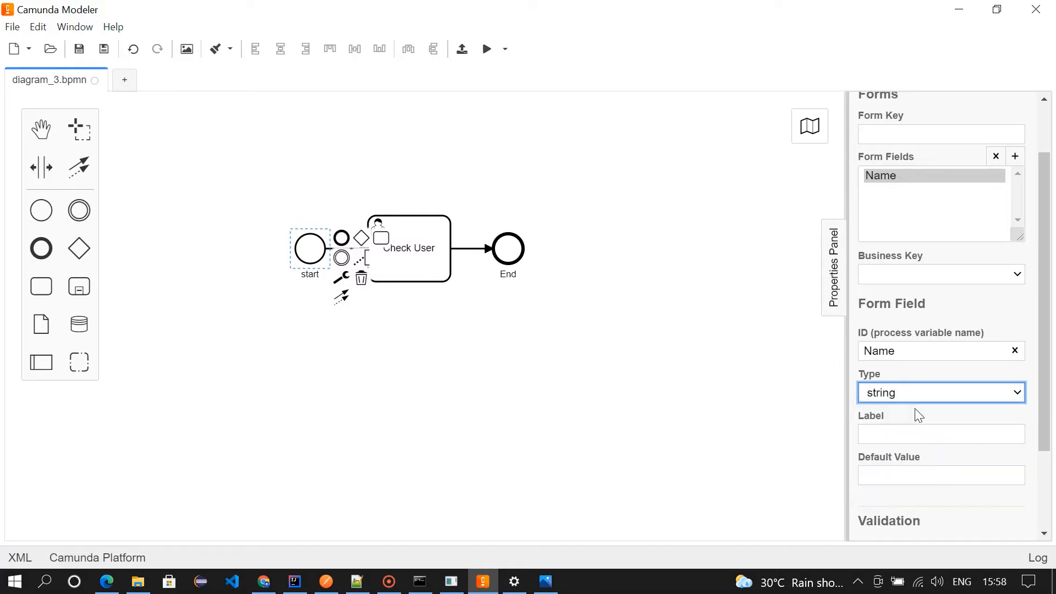
type("N")
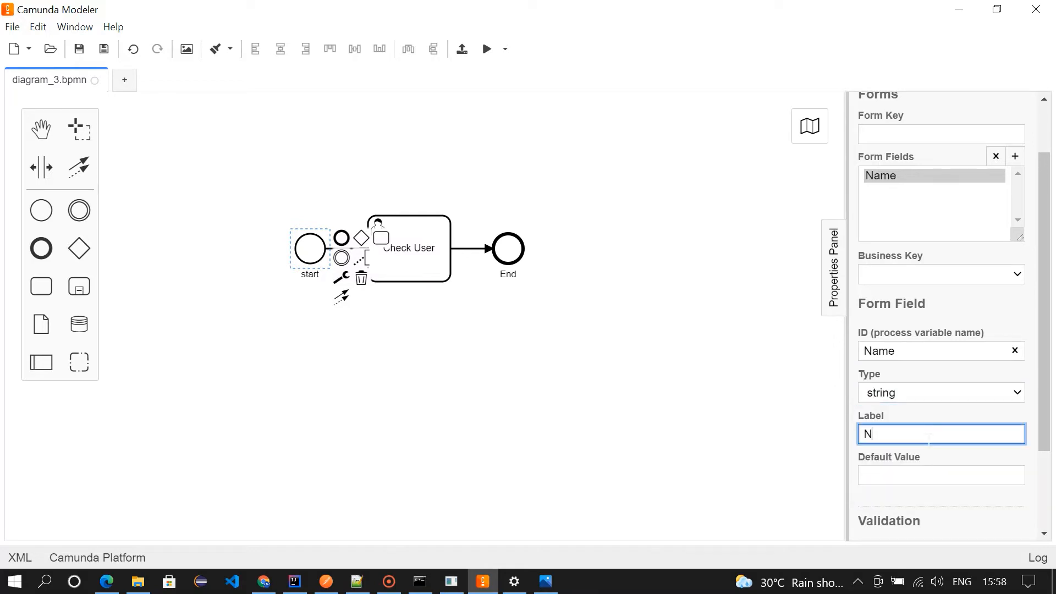
type("ame")
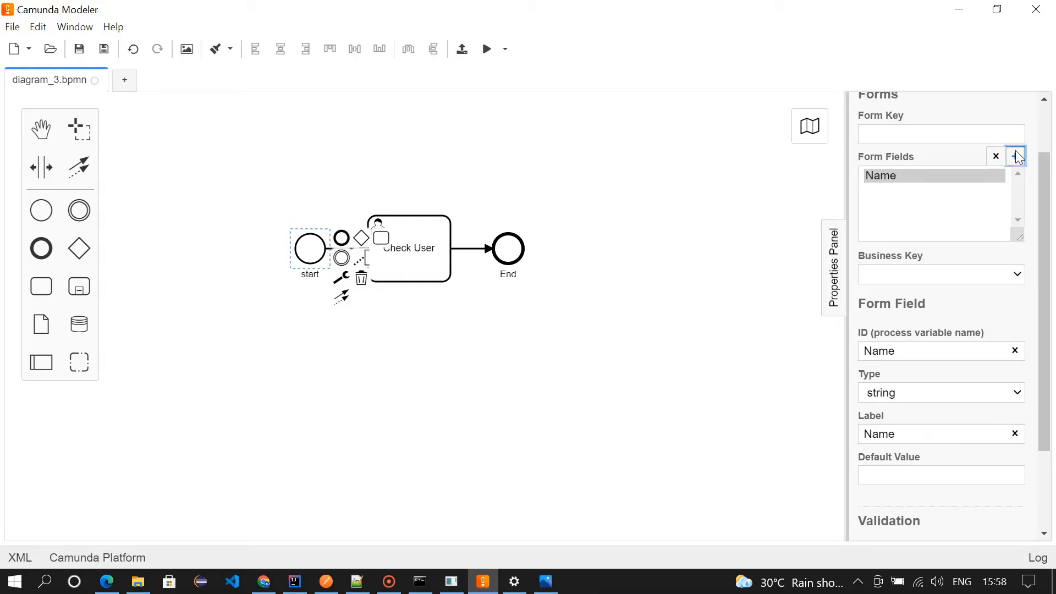
Add a second form field Age of type long, labelled Age
left_click(1014, 156)
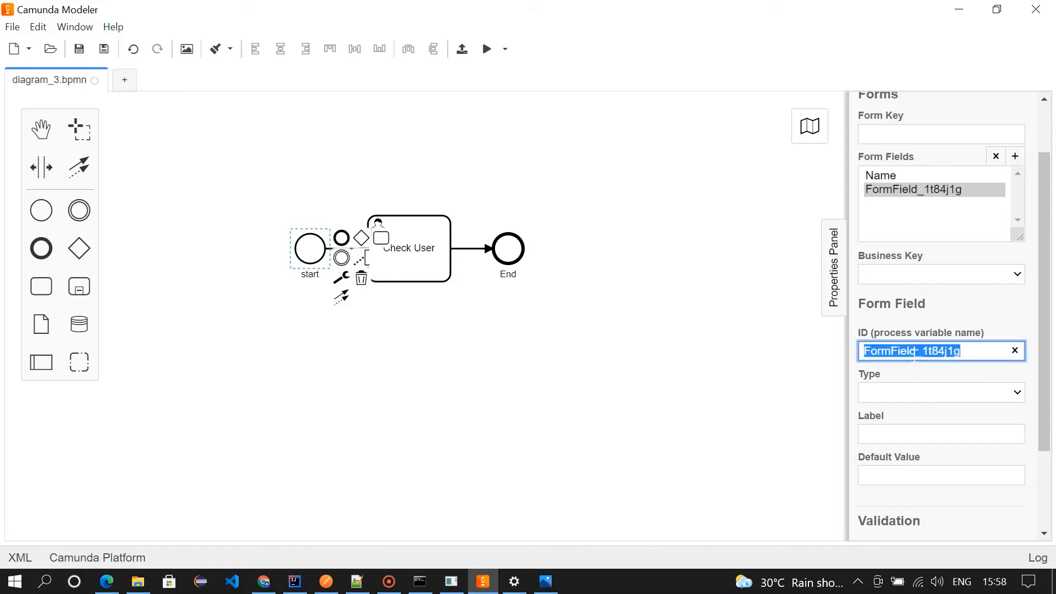
type("Age")
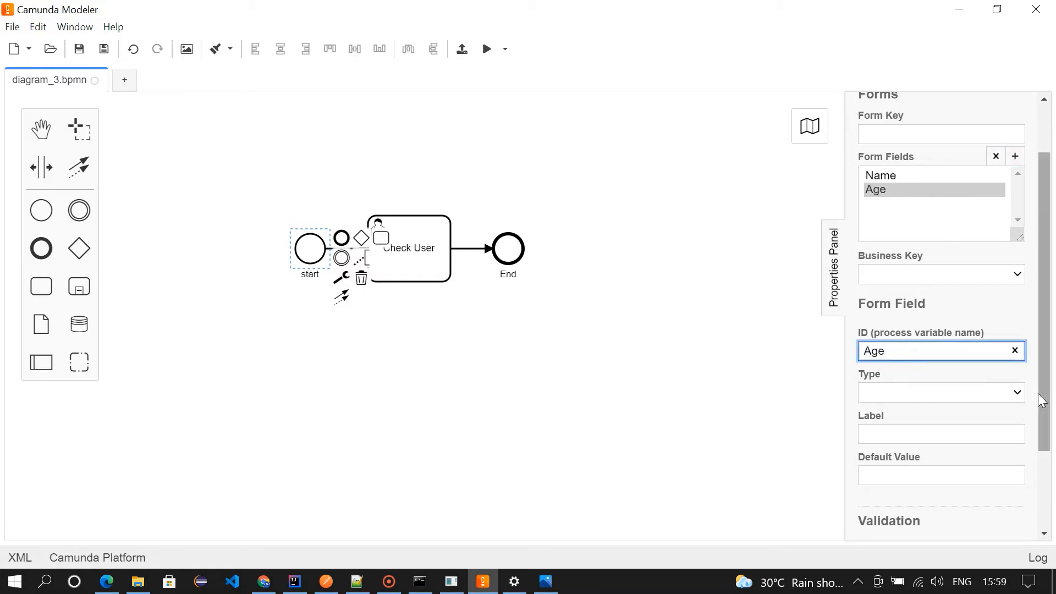
left_click(939, 392)
type("A")
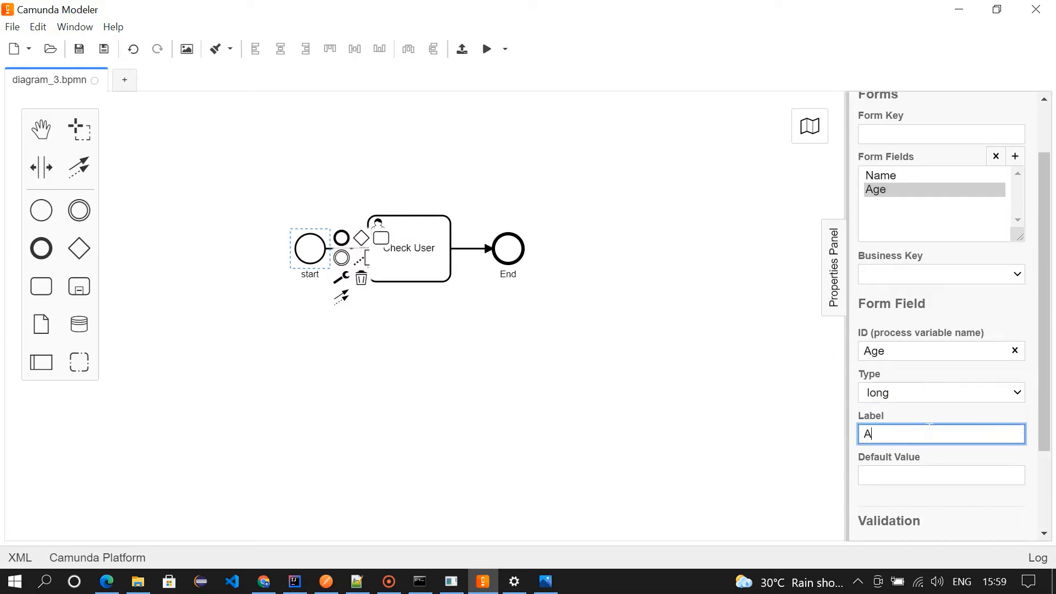
type("ge")
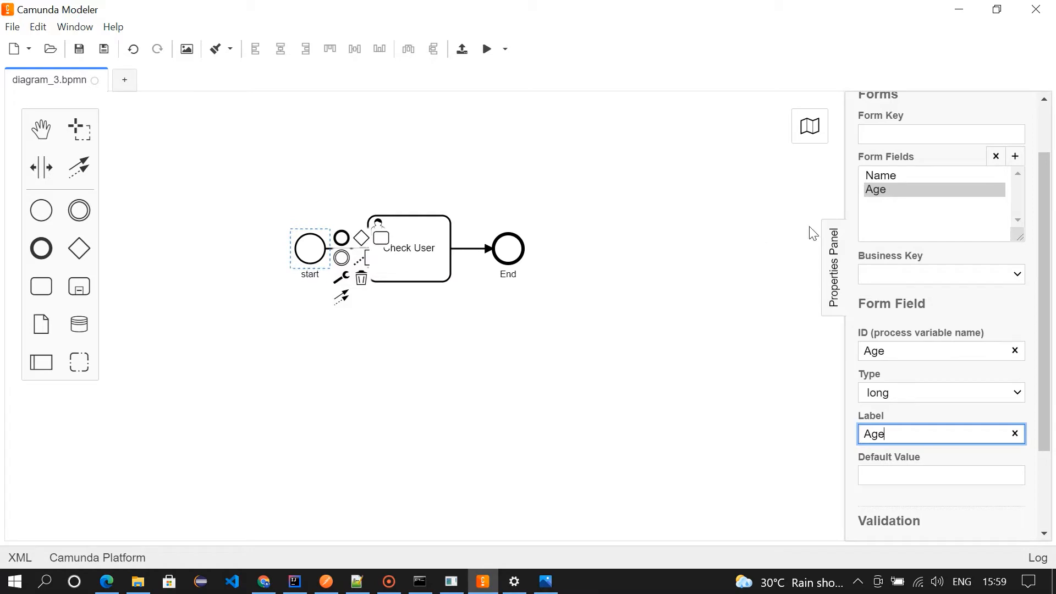
mouse_move(882, 202)
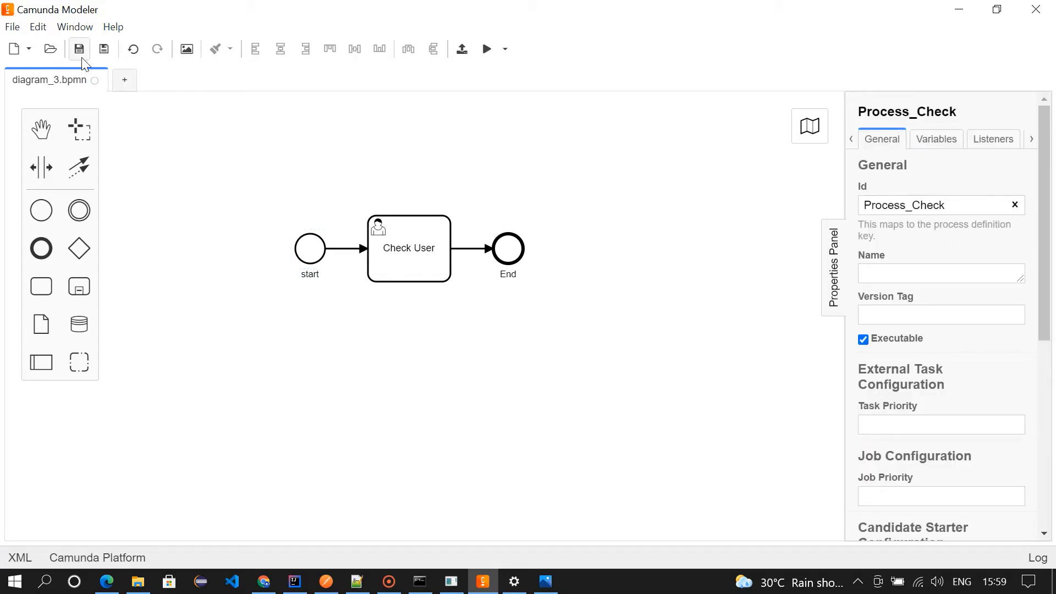
Save the diagram as diagram_3.bpmn in the Desktop folder
left_click(78, 49)
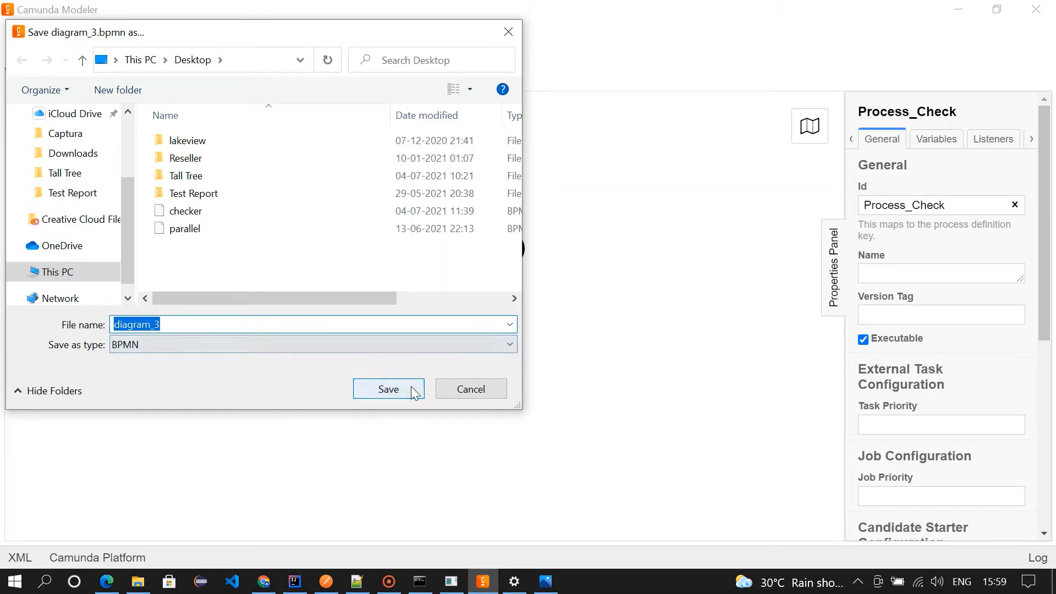
left_click(388, 389)
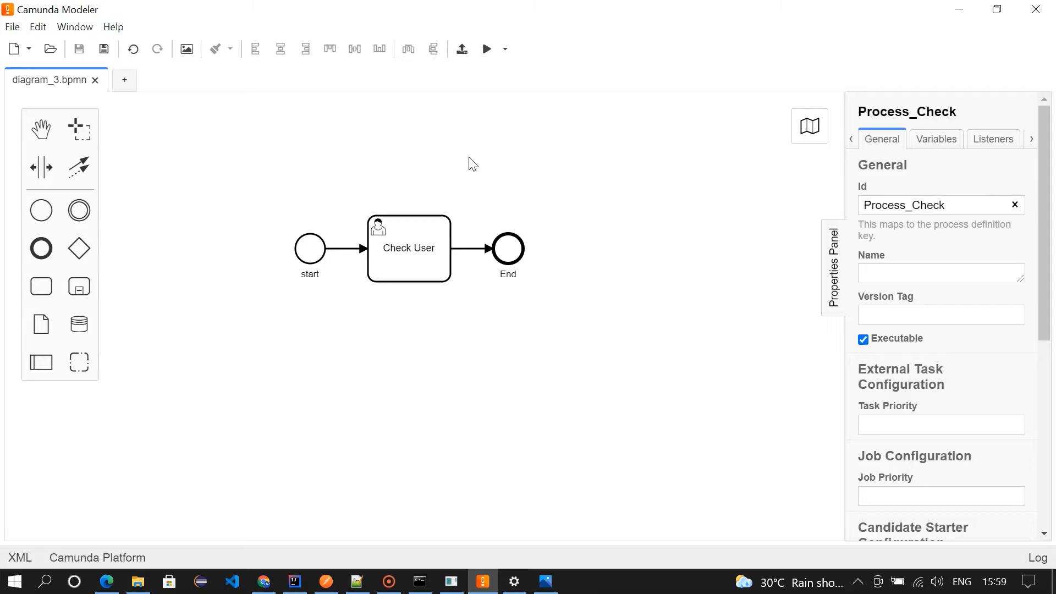
mouse_move(465, 75)
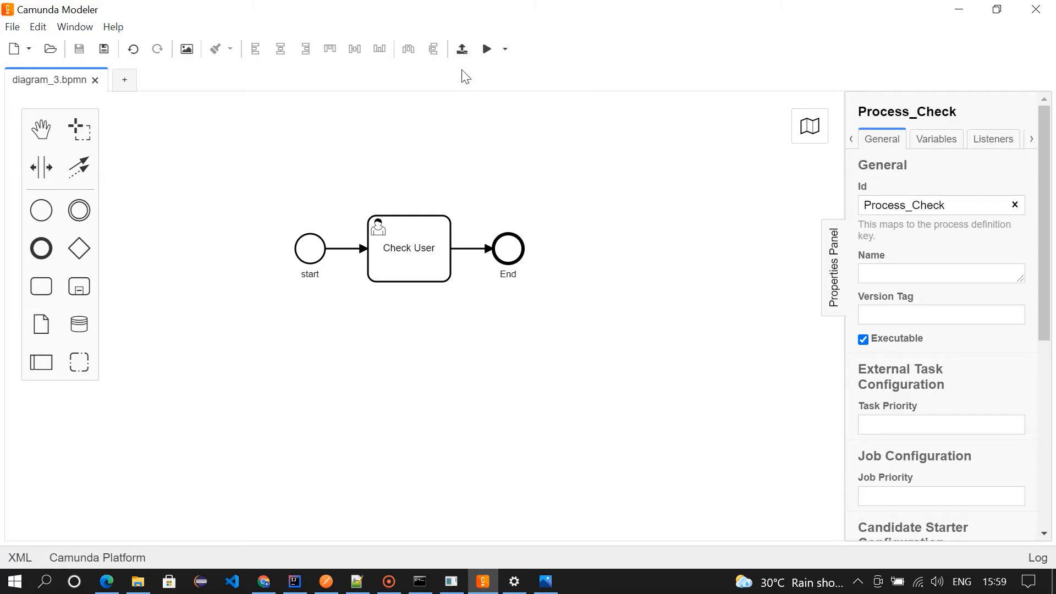
Deploy diagram_3 to the localhost:8080/engine-rest endpoint
left_click(462, 49)
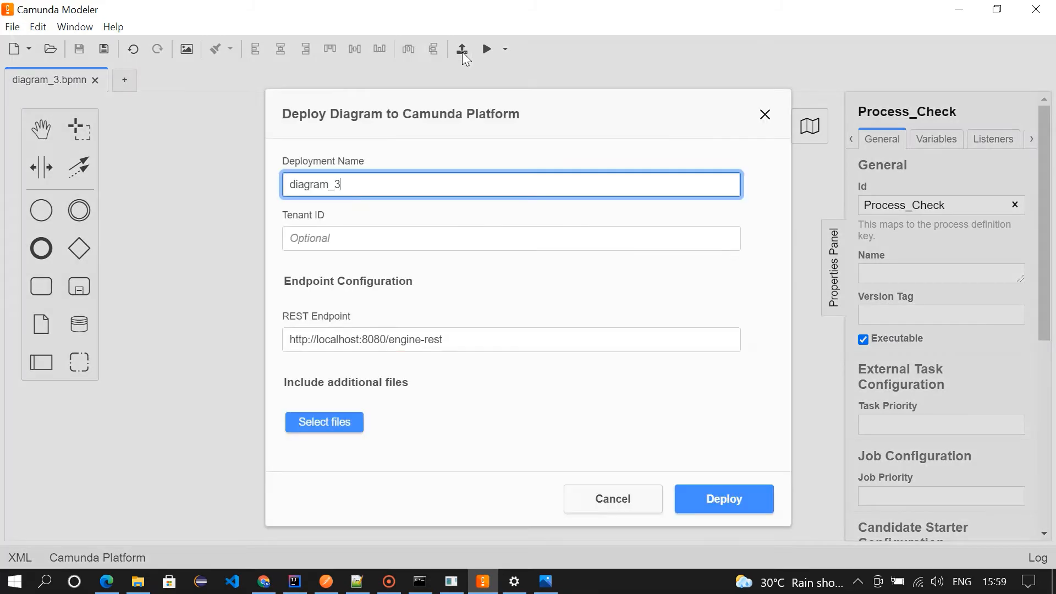
left_click(723, 498)
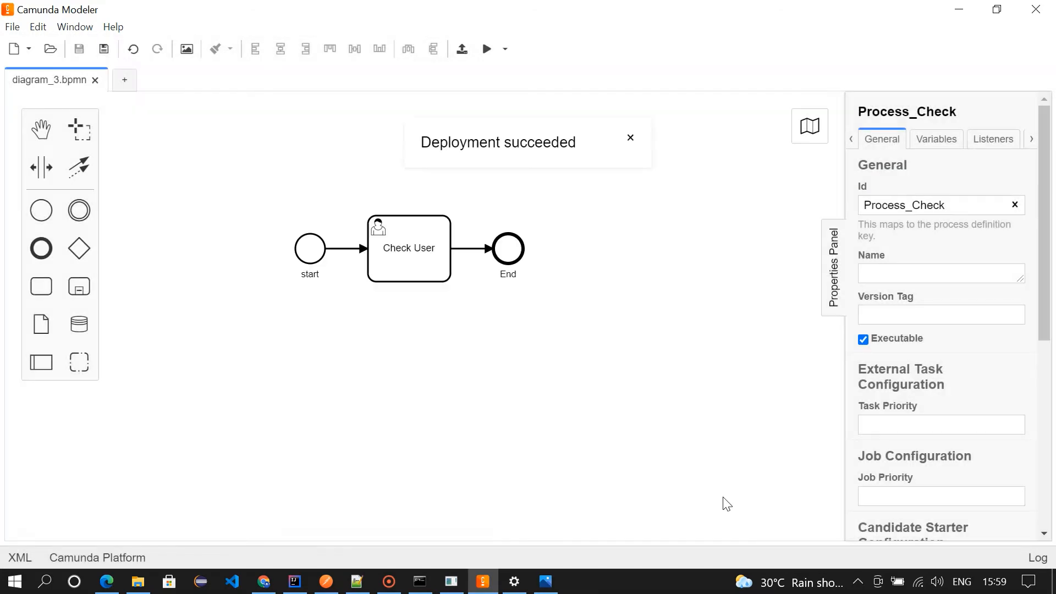
mouse_move(495, 160)
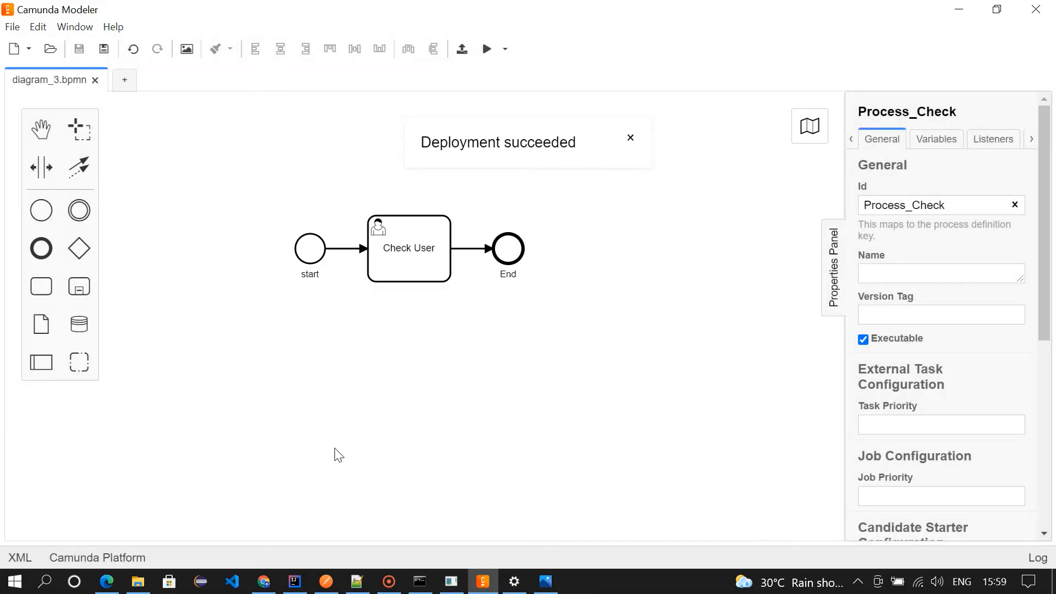
Open Process_Check from Cockpit's list of deployed process definitions
left_click(263, 581)
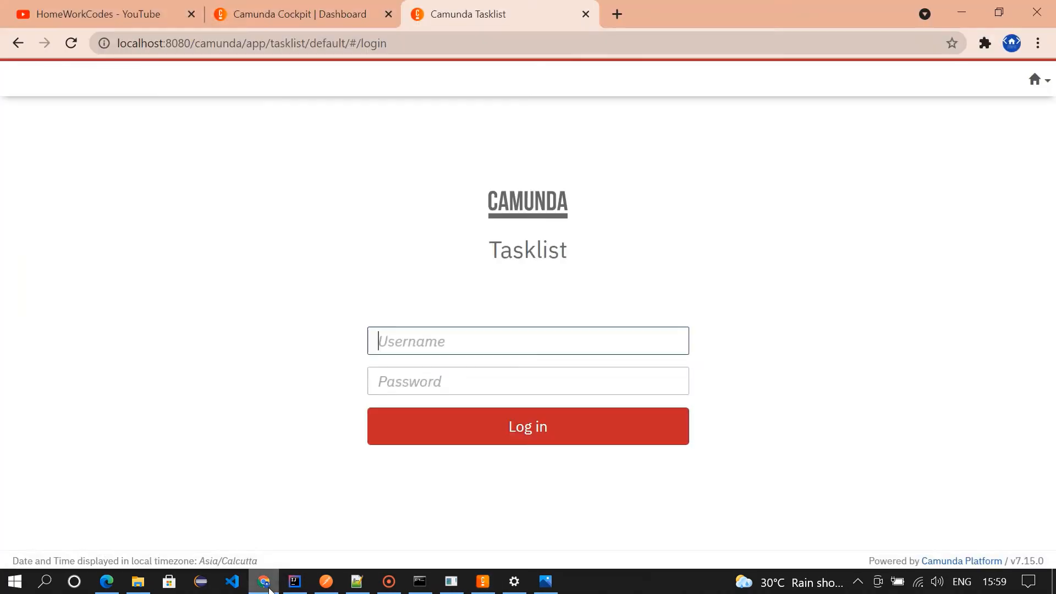
left_click(296, 13)
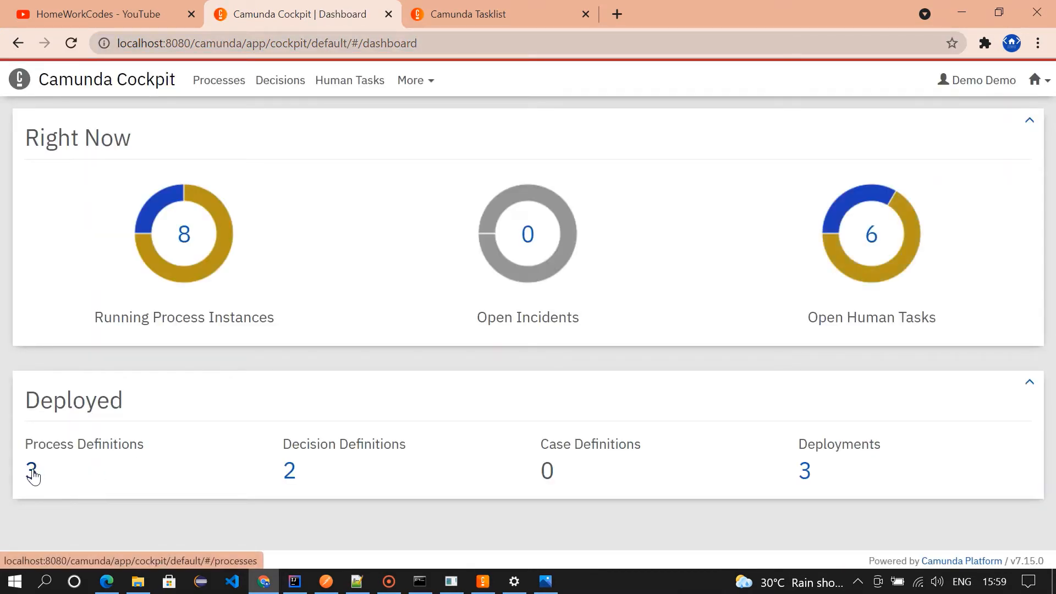
left_click(31, 471)
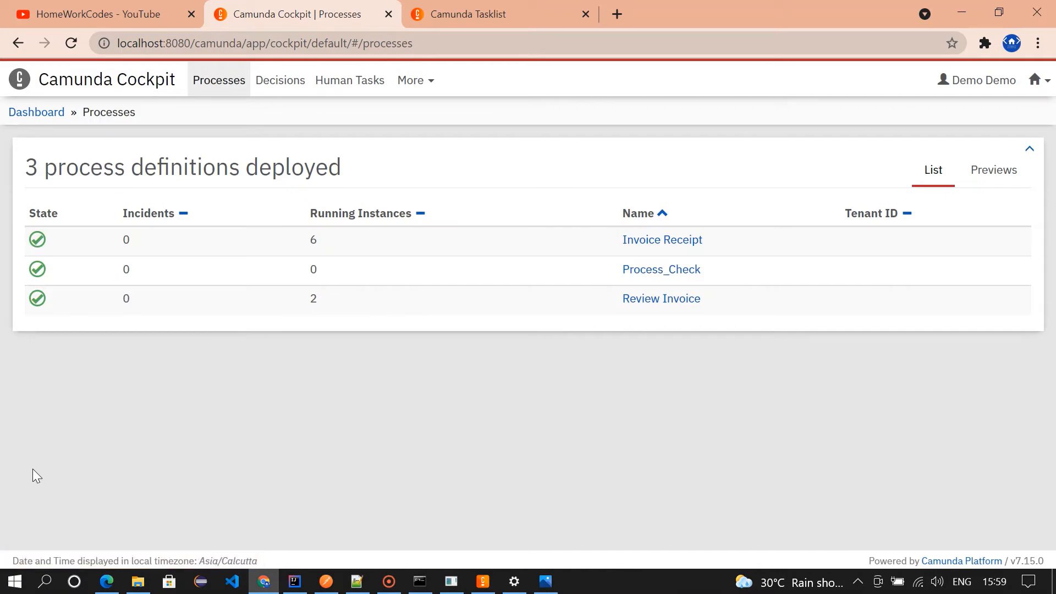
mouse_move(661, 270)
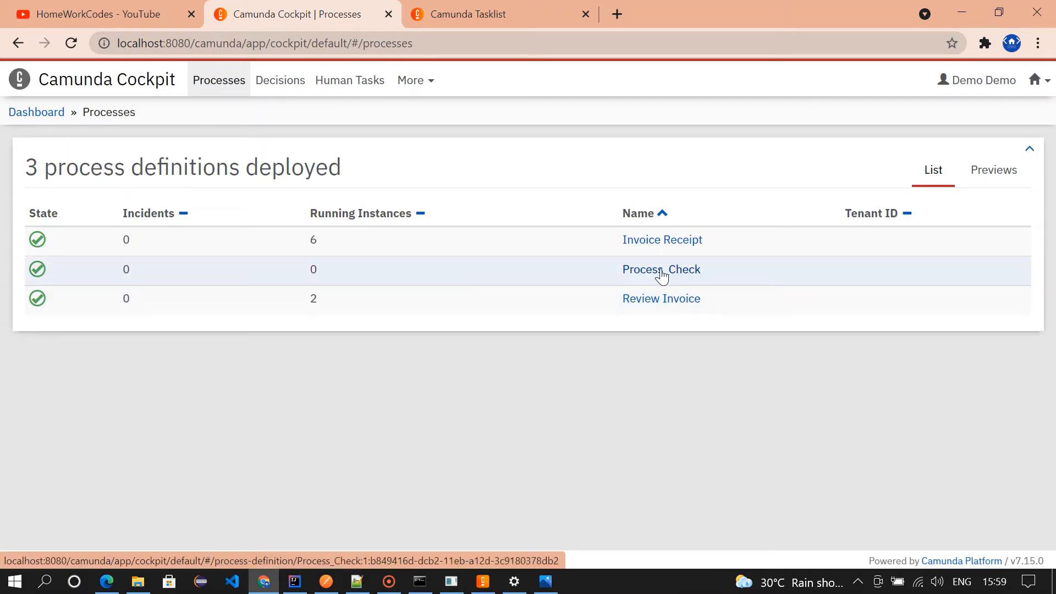
left_click(660, 269)
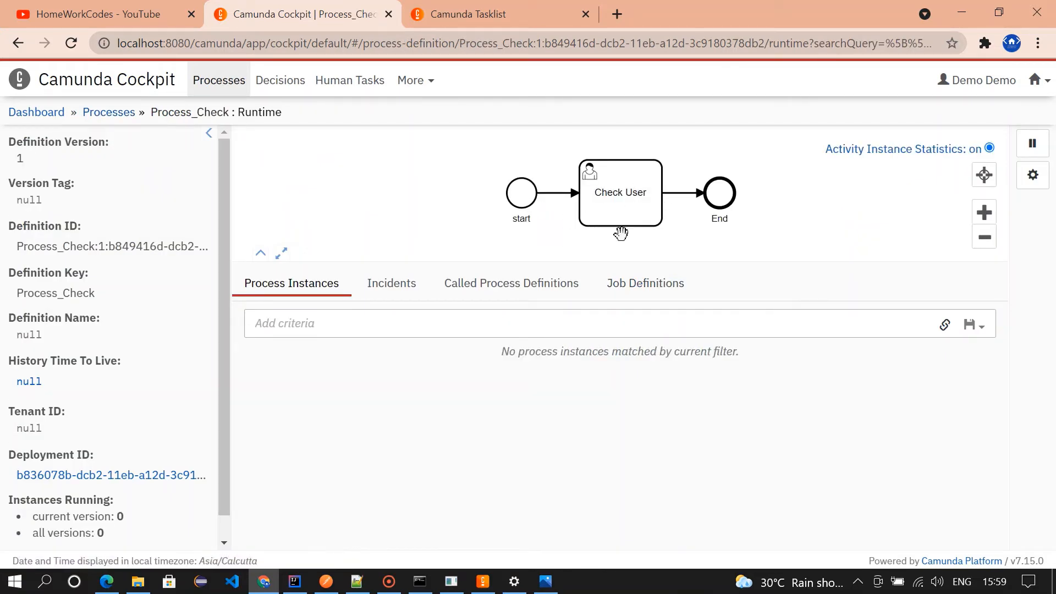
mouse_move(710, 187)
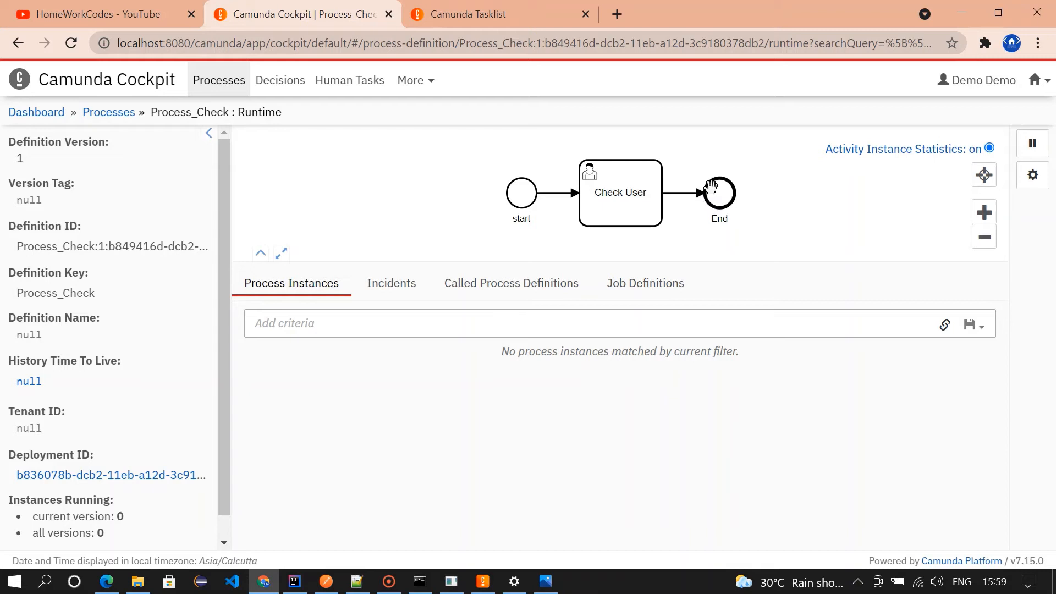
mouse_move(478, 13)
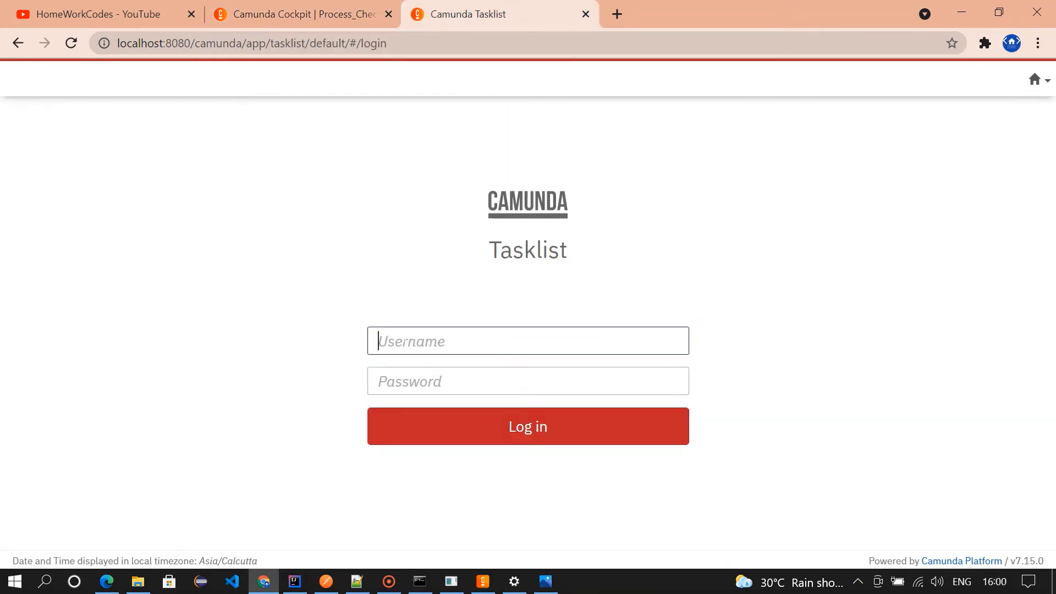
Log in to Tasklist as demo and open the Process_Check start form
type("demo")
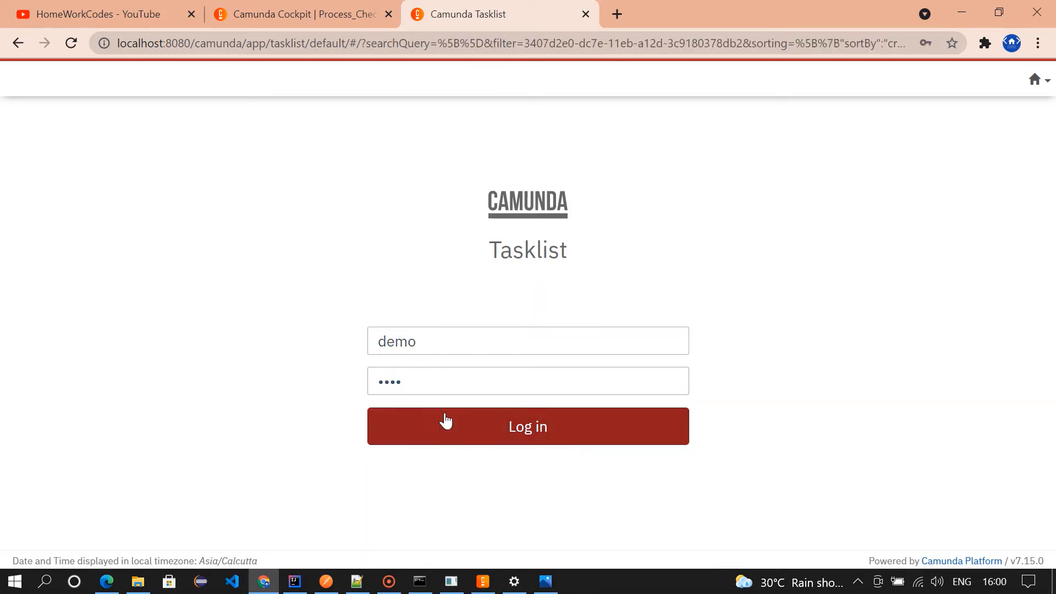
left_click(527, 426)
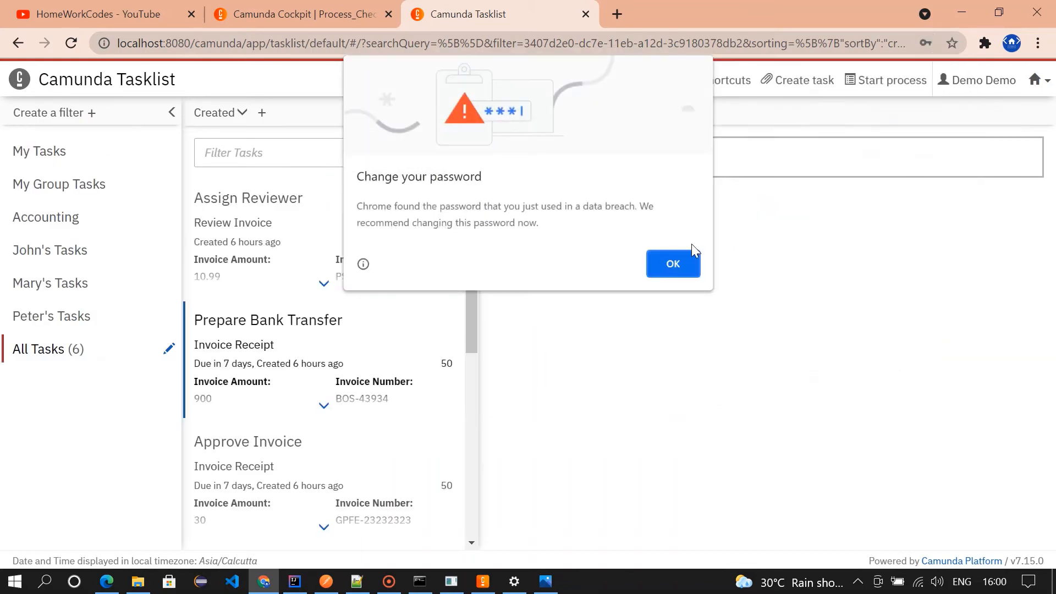
left_click(672, 264)
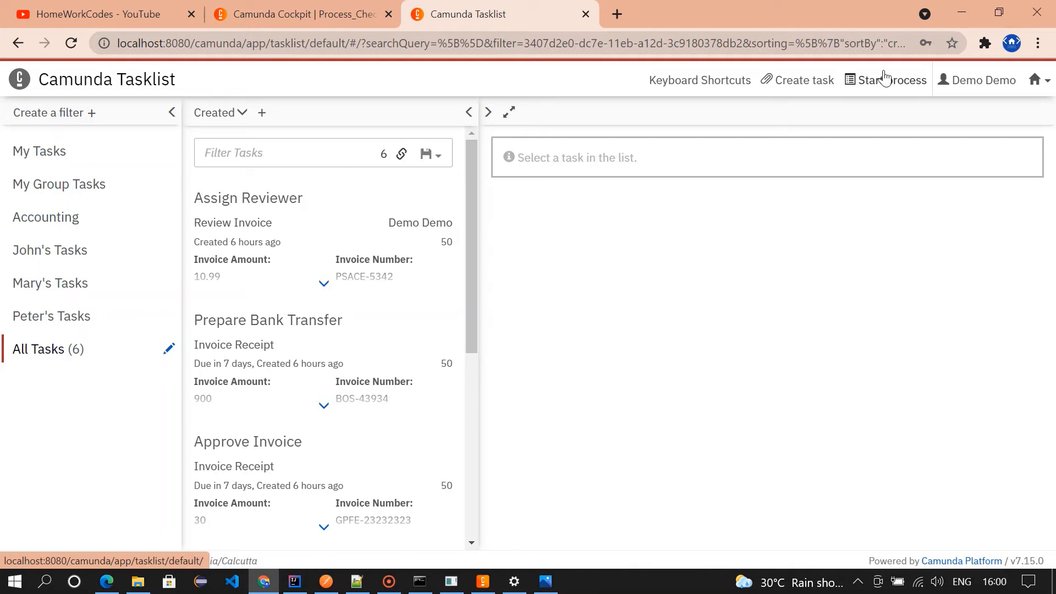
left_click(892, 79)
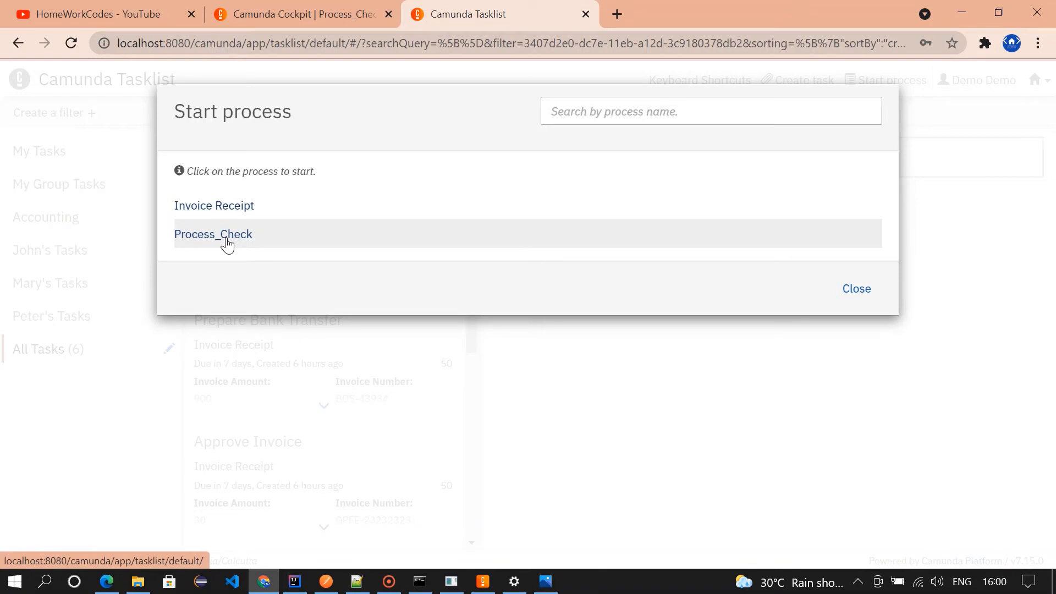
left_click(213, 234)
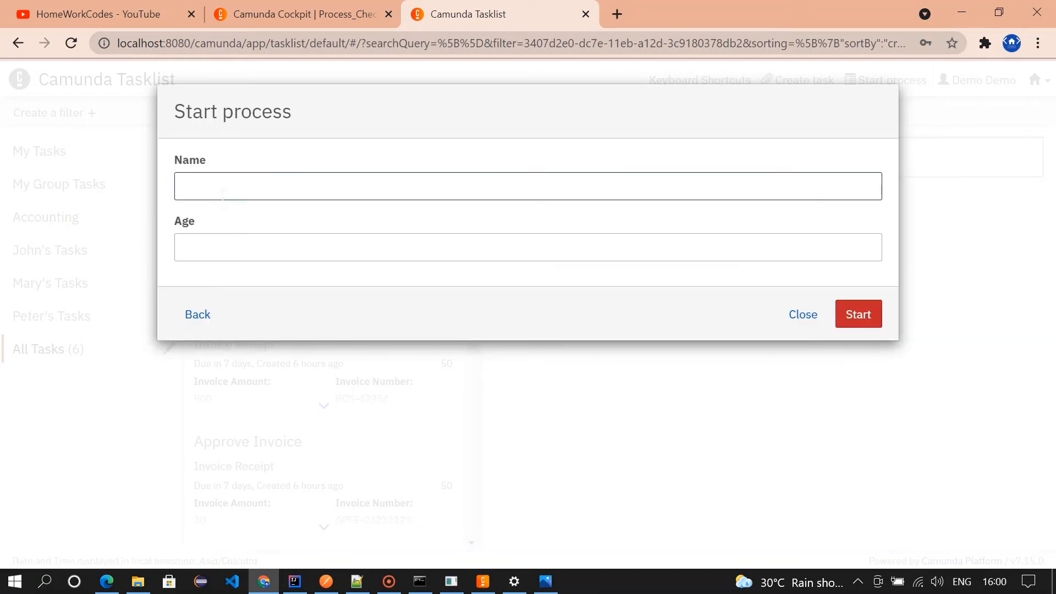
mouse_move(473, 528)
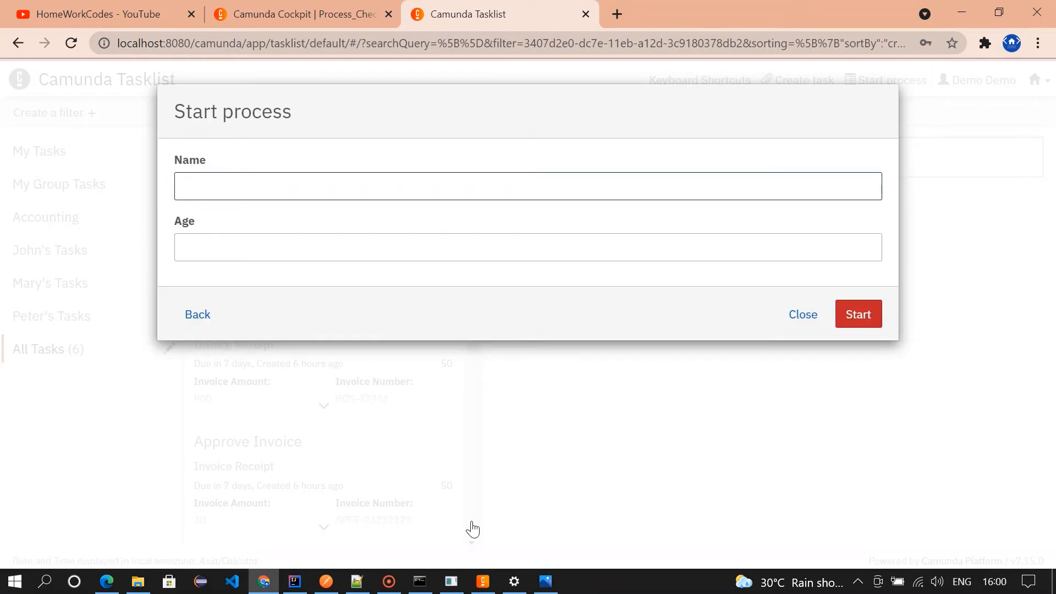
left_click(483, 581)
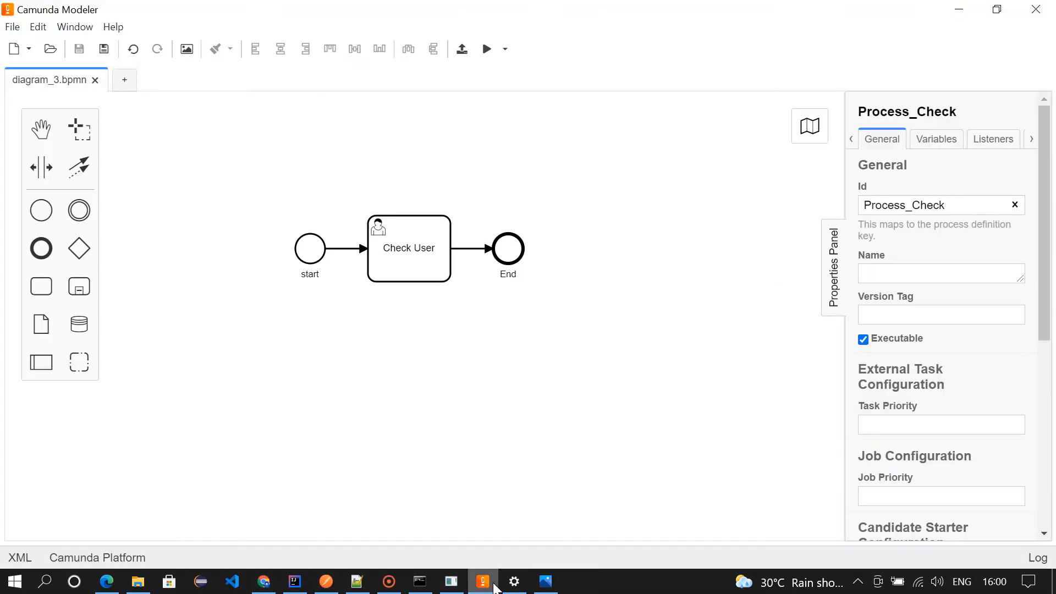
left_click(309, 248)
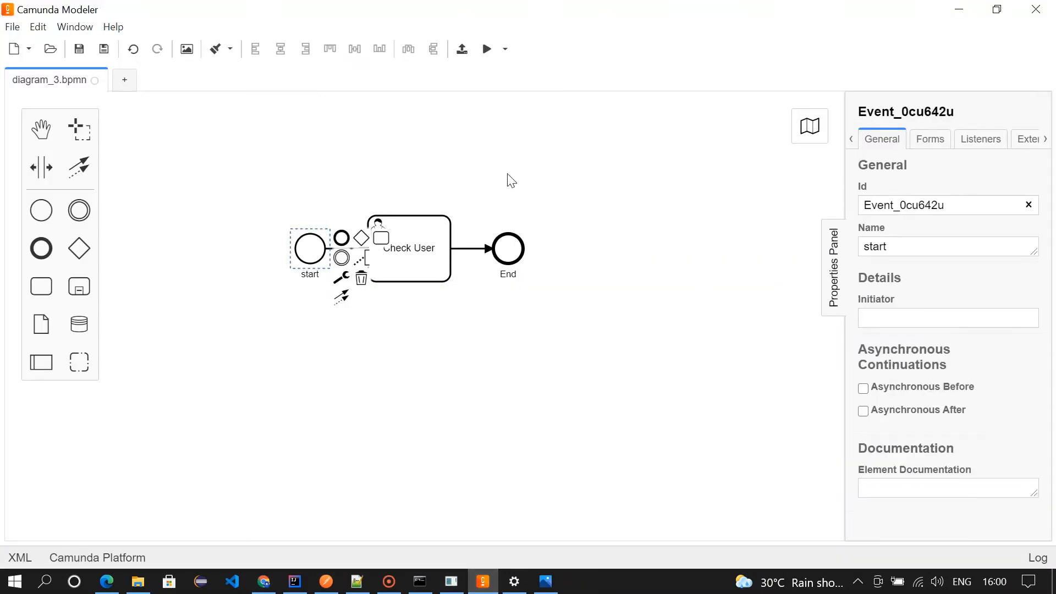
left_click(929, 139)
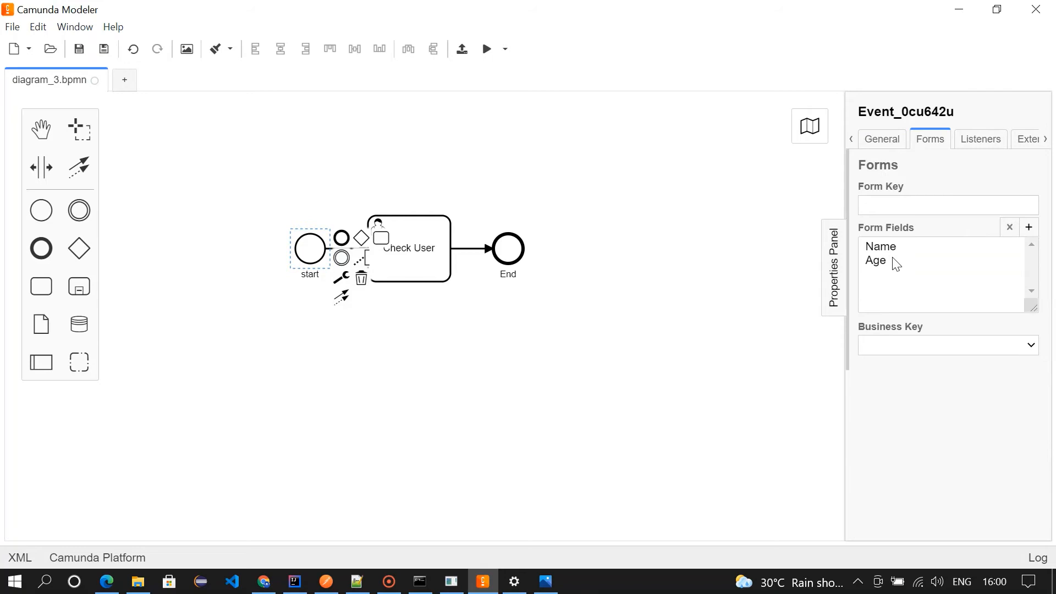
mouse_move(600, 301)
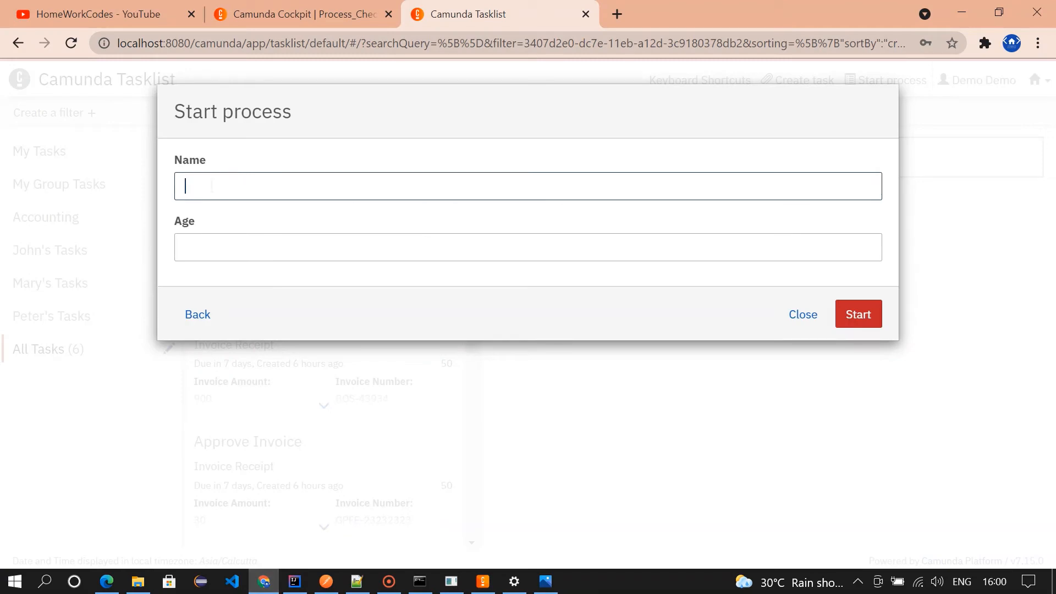
Start a Process_Check instance with Name HomeWorkCodes and Age 25
type("HomeWorkCode")
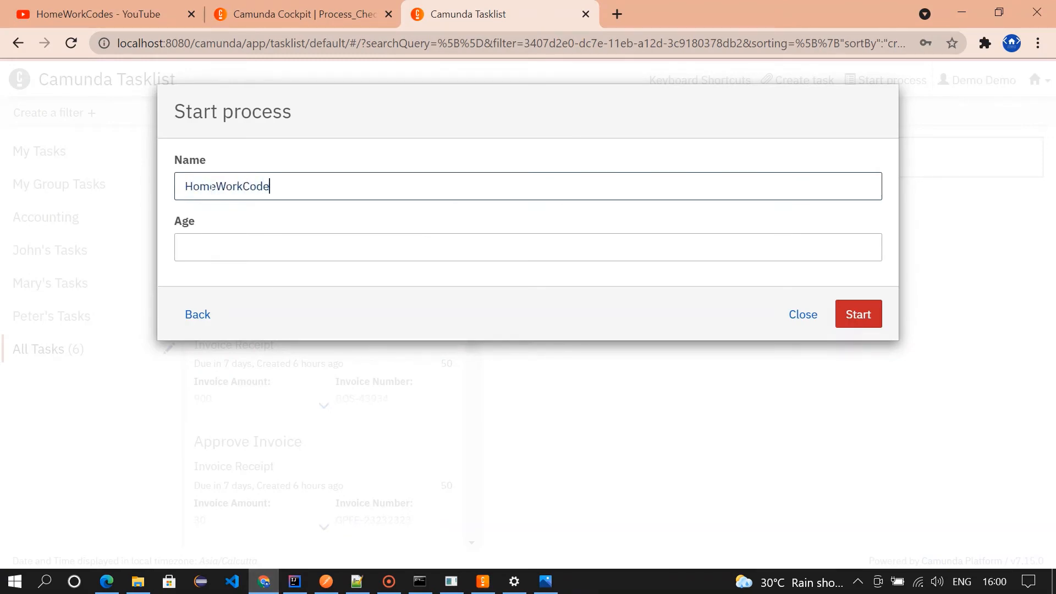
type("25")
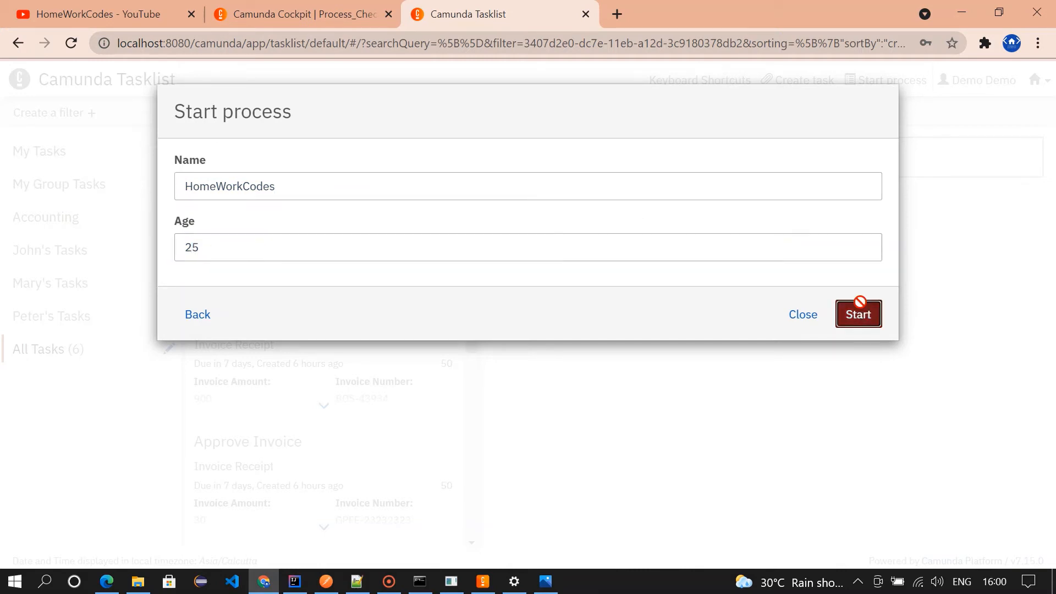
left_click(857, 314)
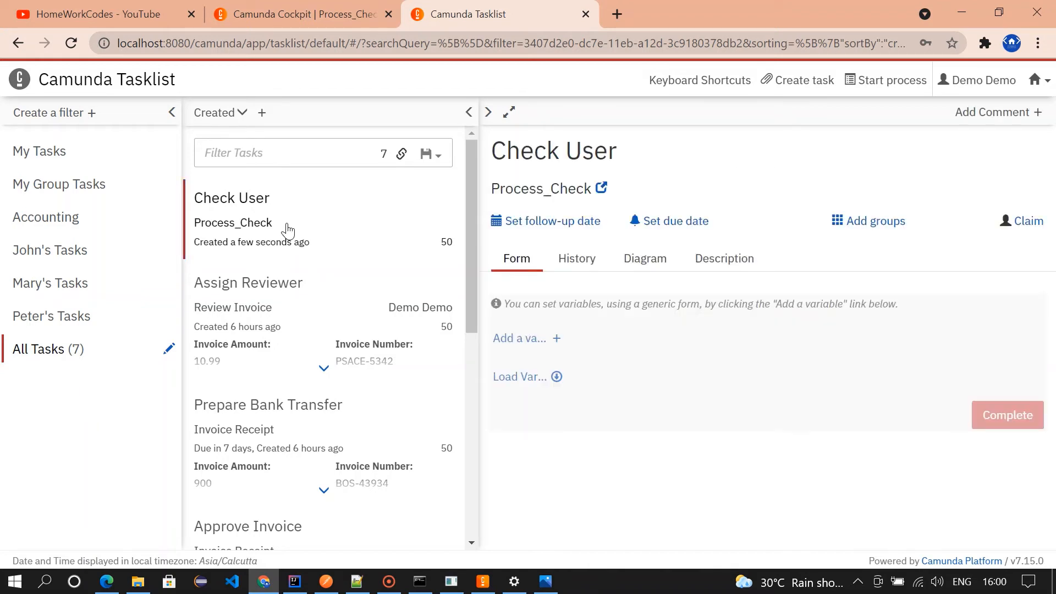
mouse_move(1028, 226)
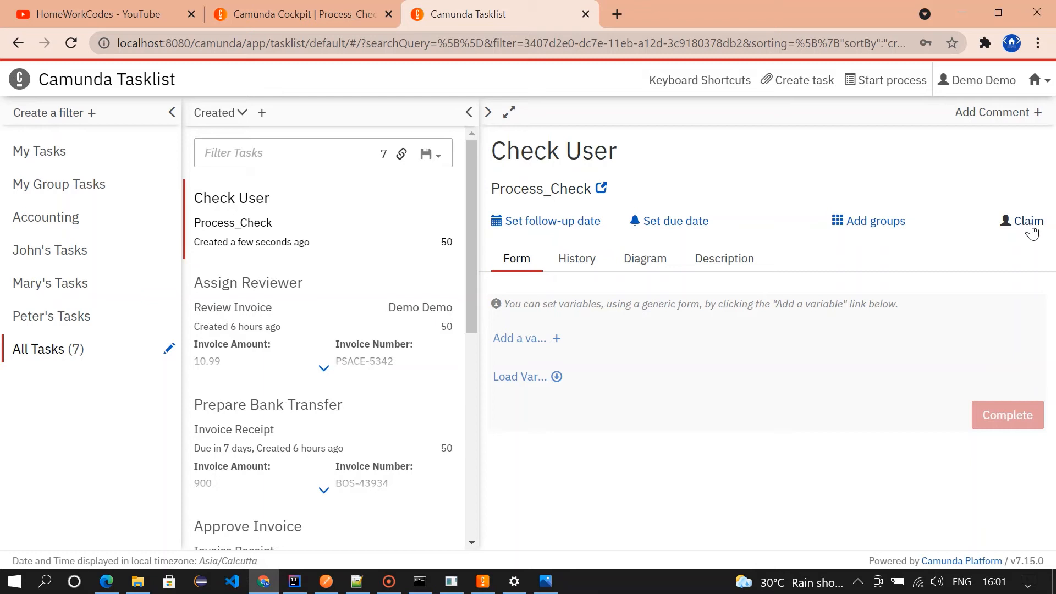
Open the Check User task and load its Age and Name variables
left_click(1026, 221)
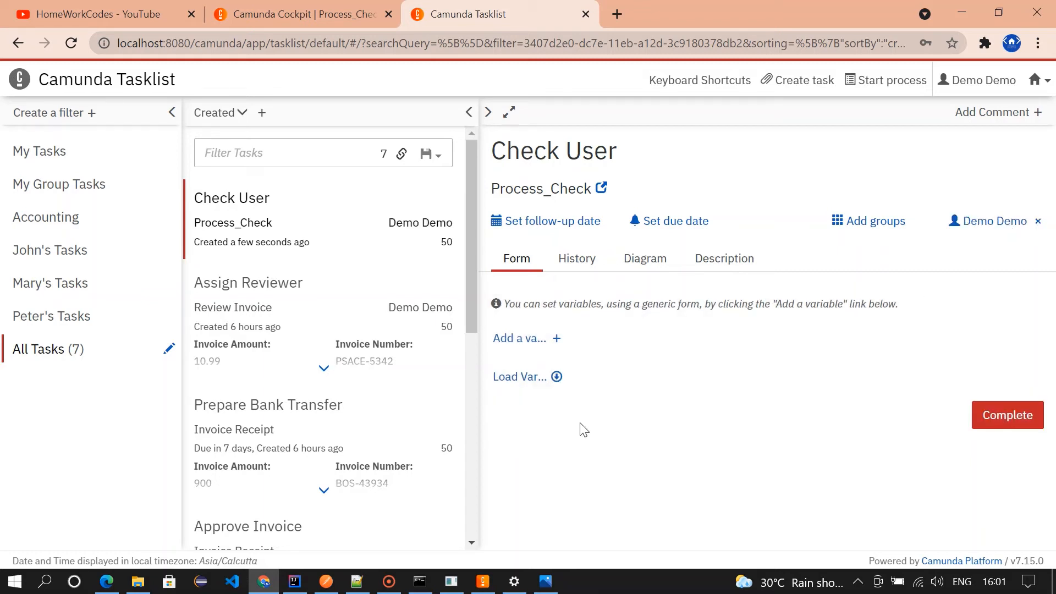
left_click(519, 376)
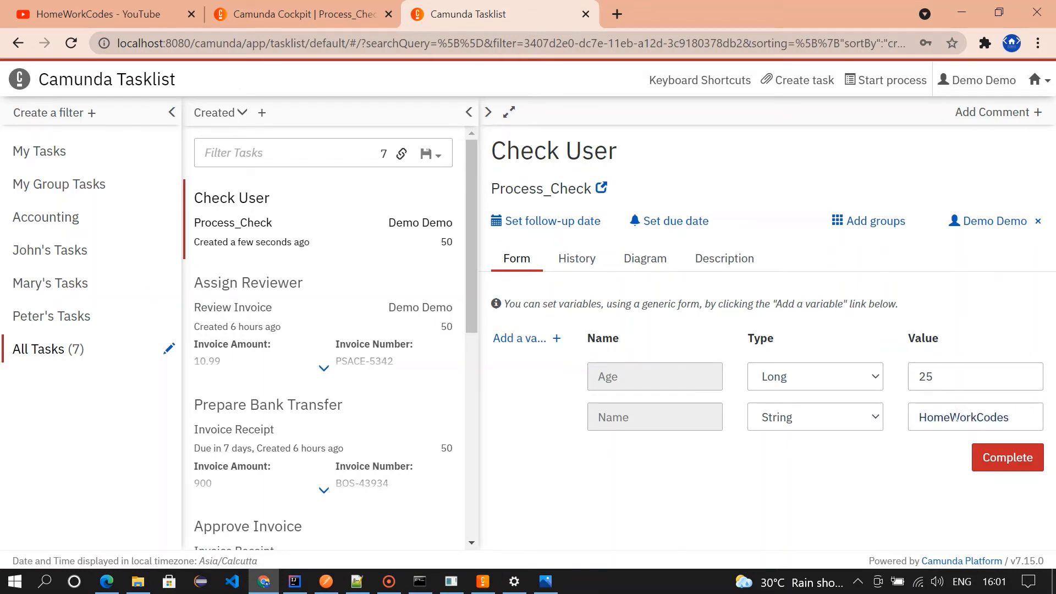
left_click(299, 14)
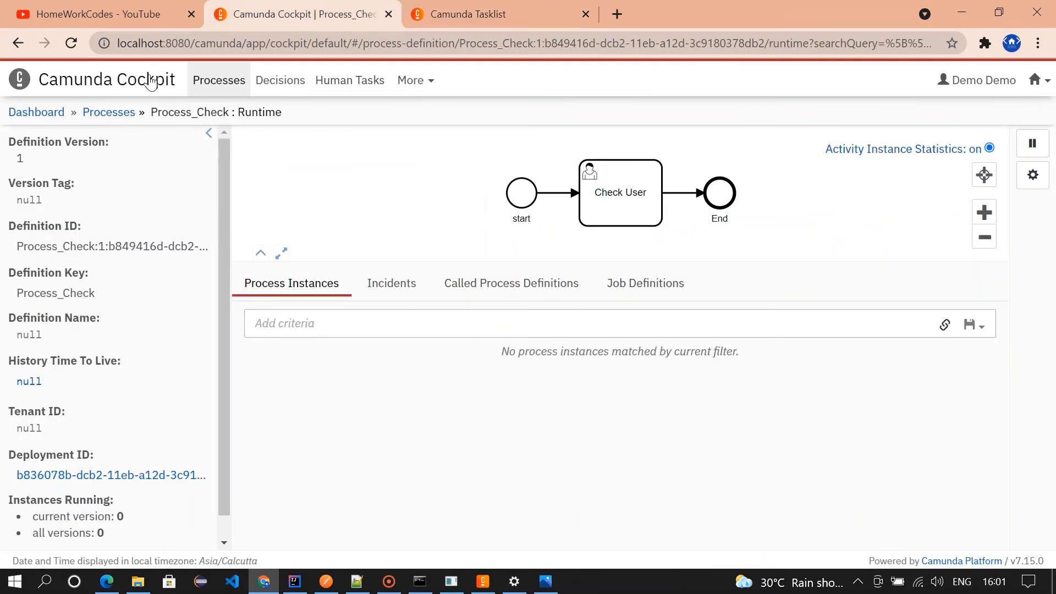
Reload Cockpit's Process_Check page to see one instance waiting at Check User
left_click(71, 43)
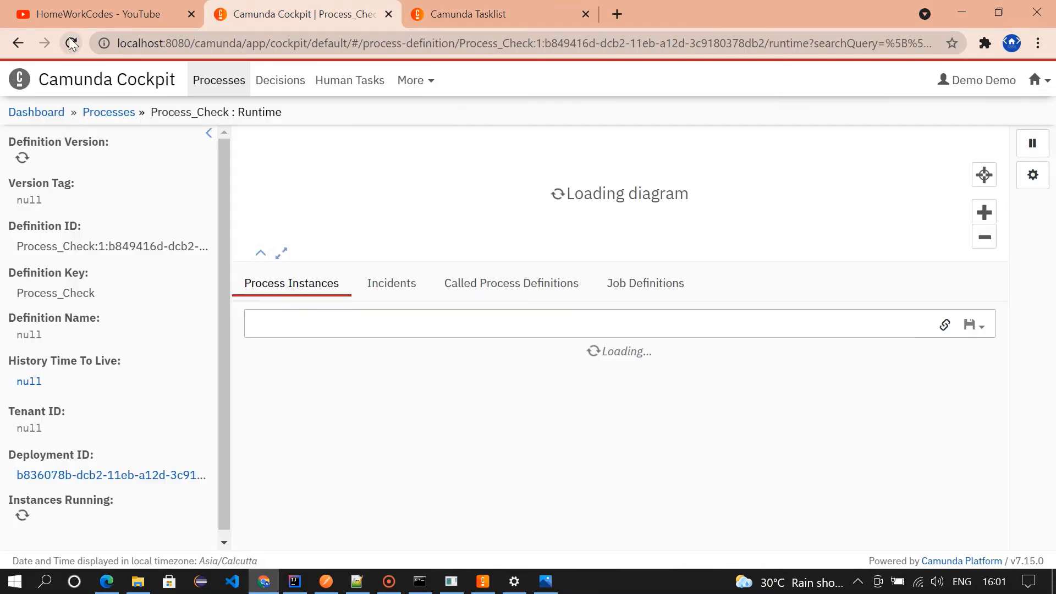
left_click(71, 43)
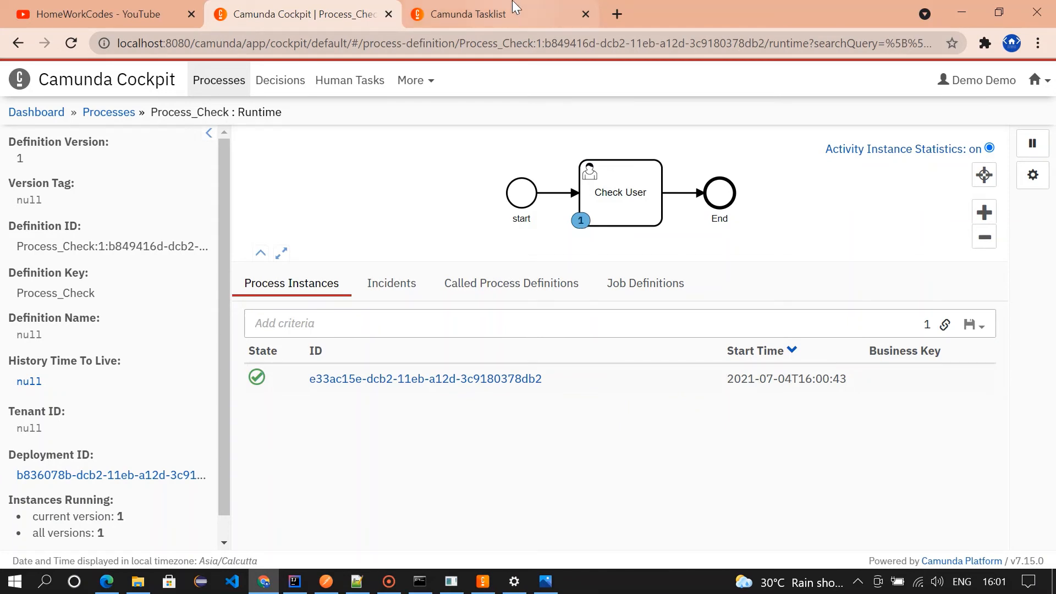
left_click(474, 13)
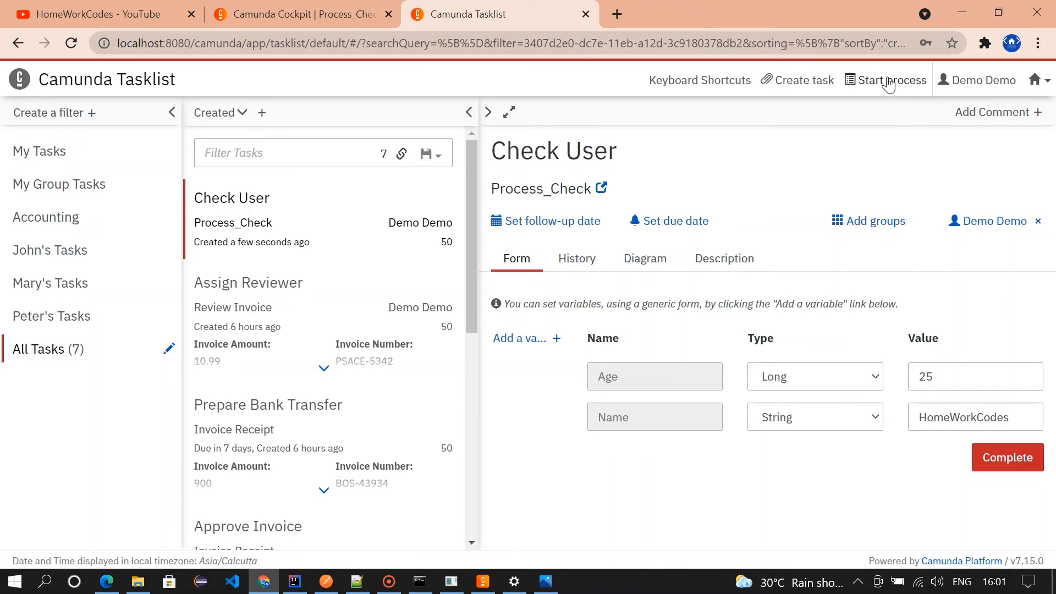
Submit the Process_Check start form with HomeWorkCodes2 and 26 in Name and Age
left_click(891, 81)
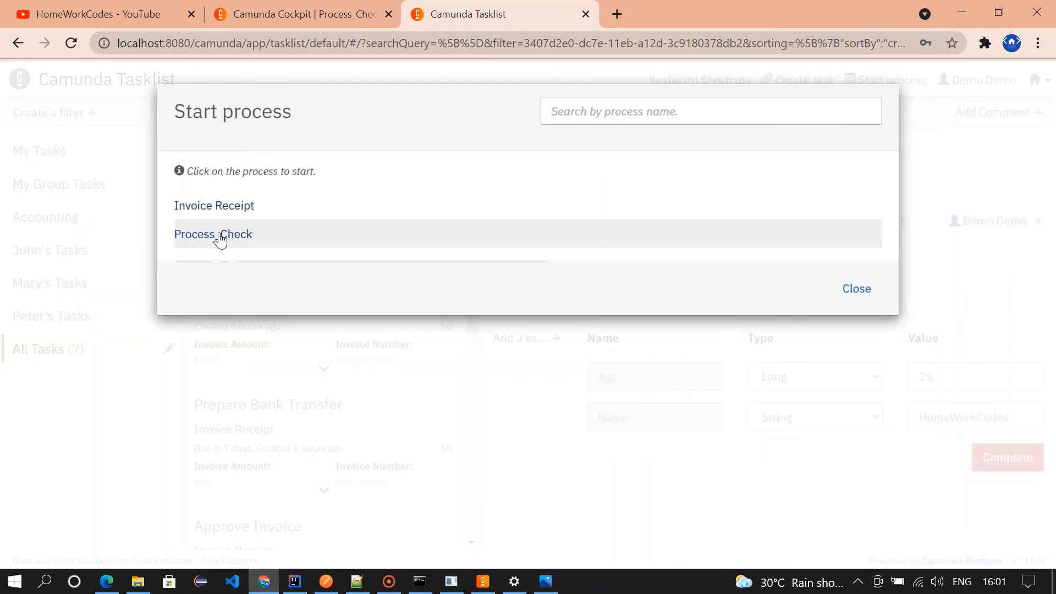
left_click(213, 233)
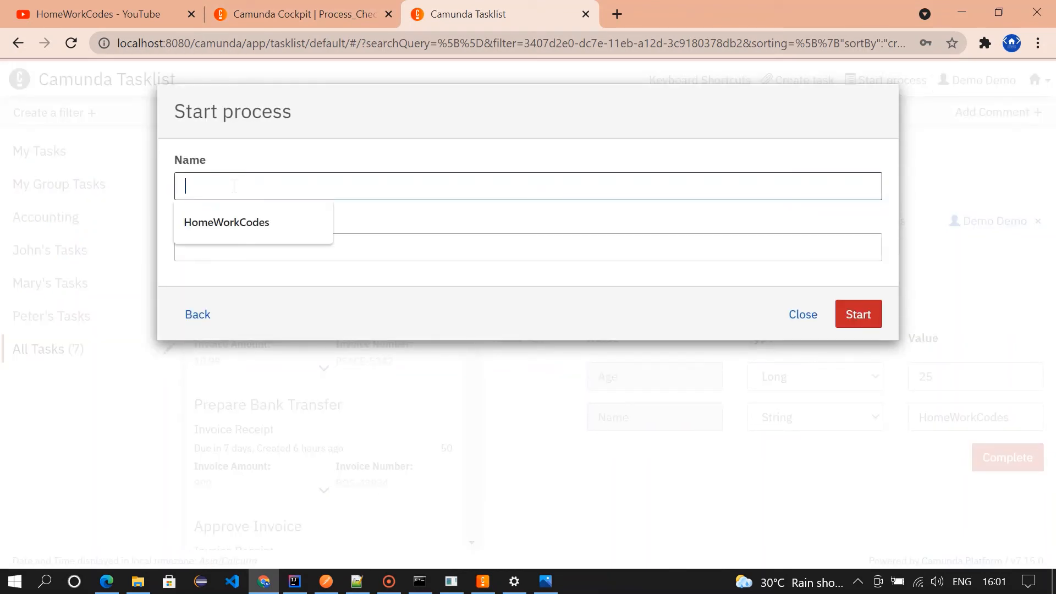
type("HomeWorkCode")
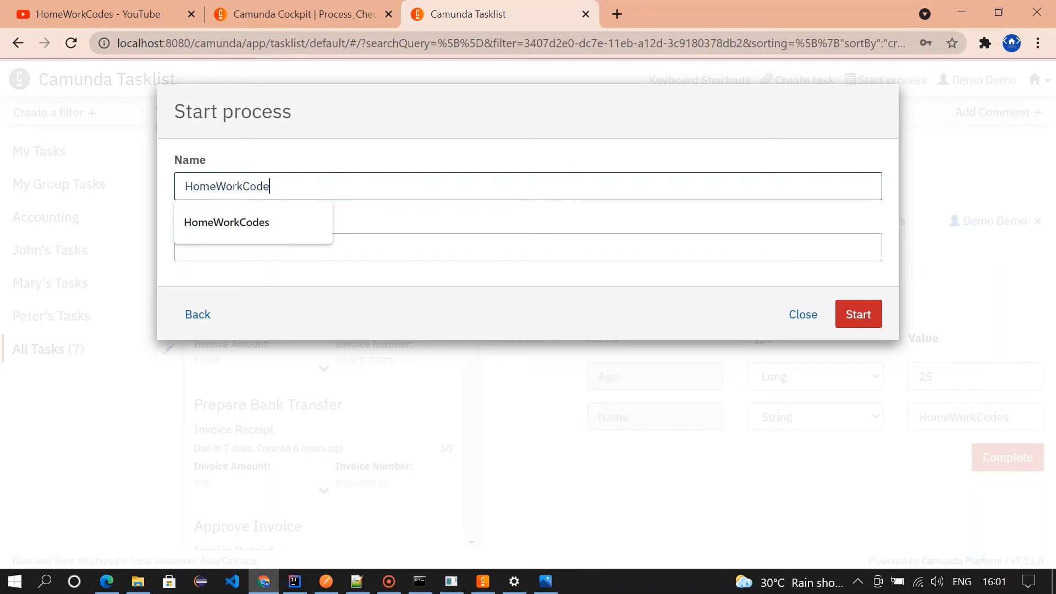
type("2")
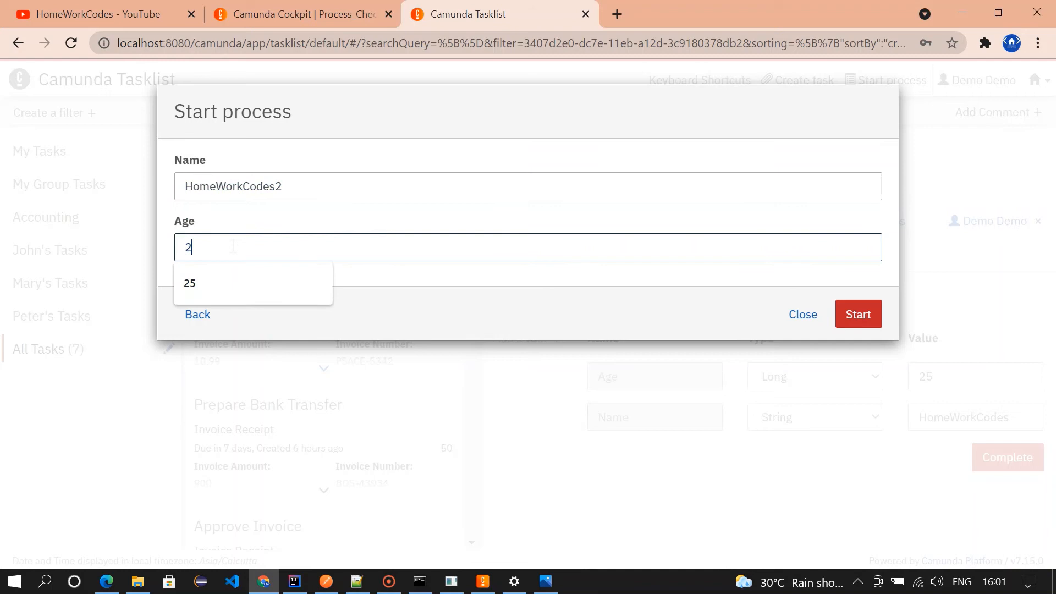
type("6")
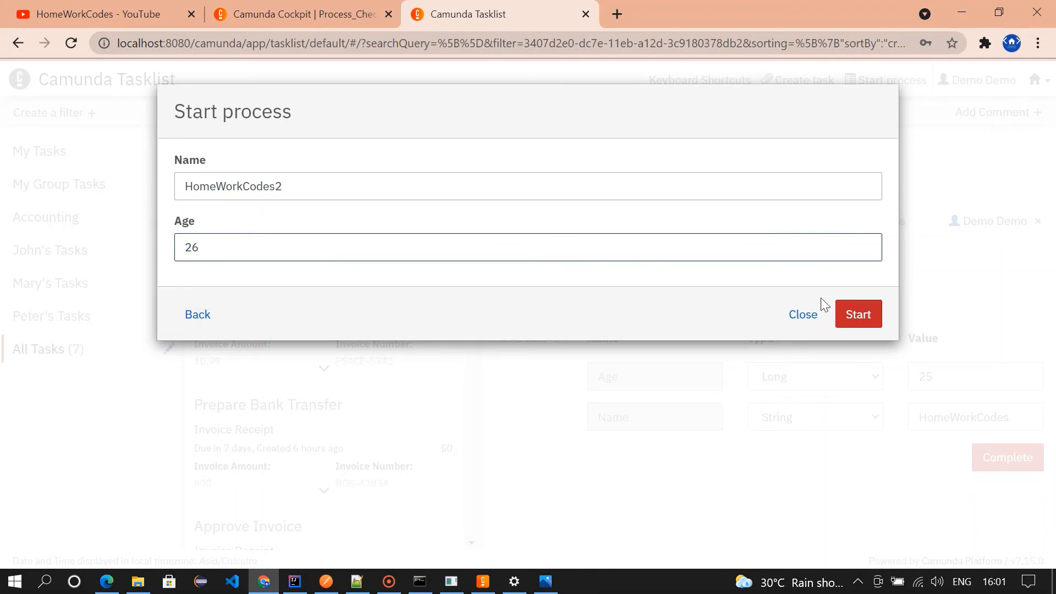
left_click(857, 314)
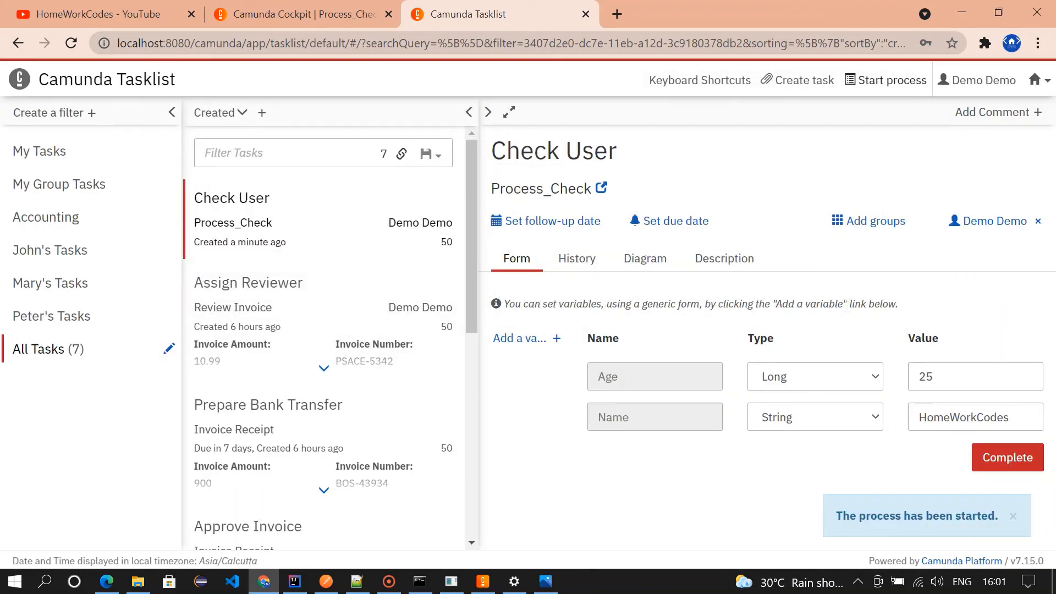
left_click(1013, 516)
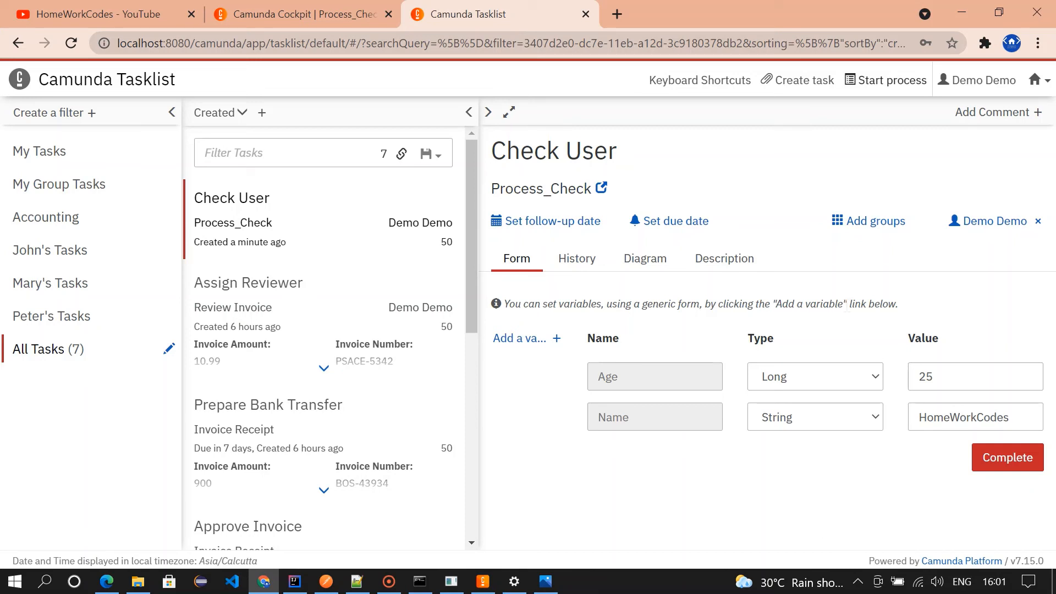
left_click(298, 14)
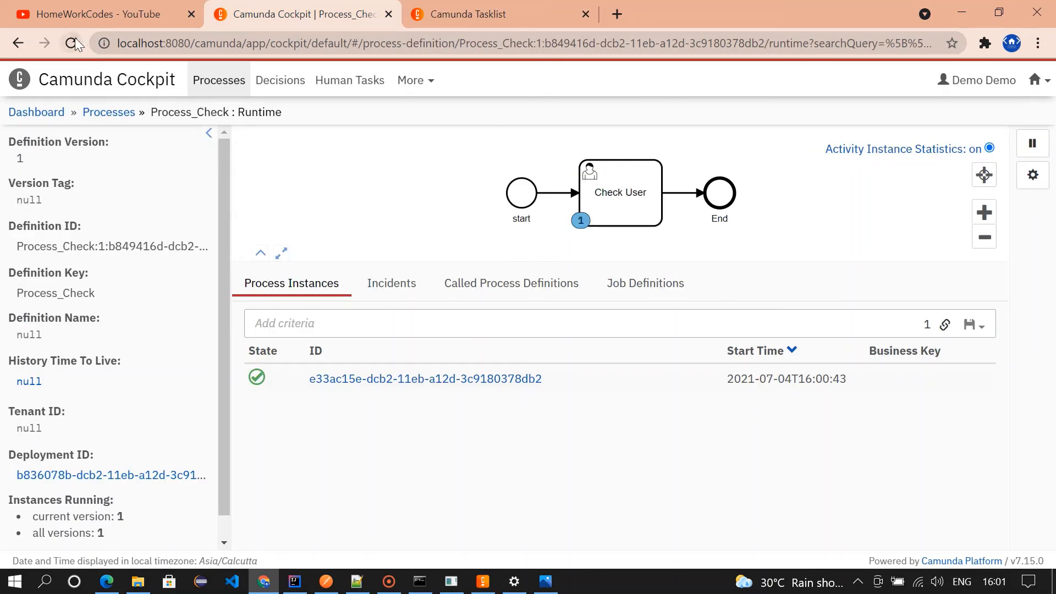
Reload Cockpit to show both Process_Check instances at Check User, then return to Tasklist
left_click(71, 43)
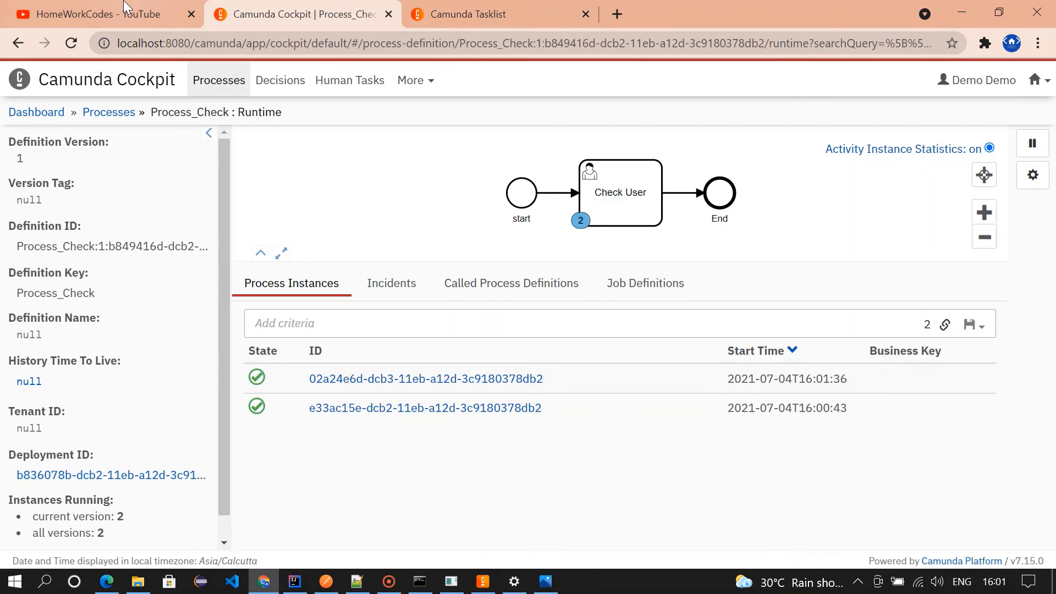
left_click(501, 13)
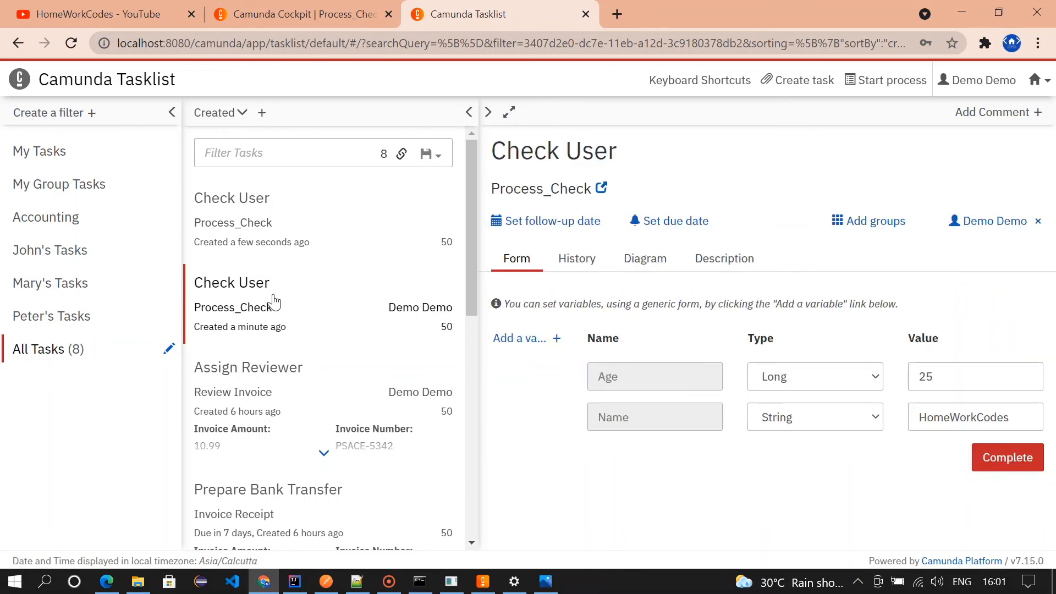
Complete the Age 25 Check User task and reload Cockpit to see one instance remaining
left_click(1006, 457)
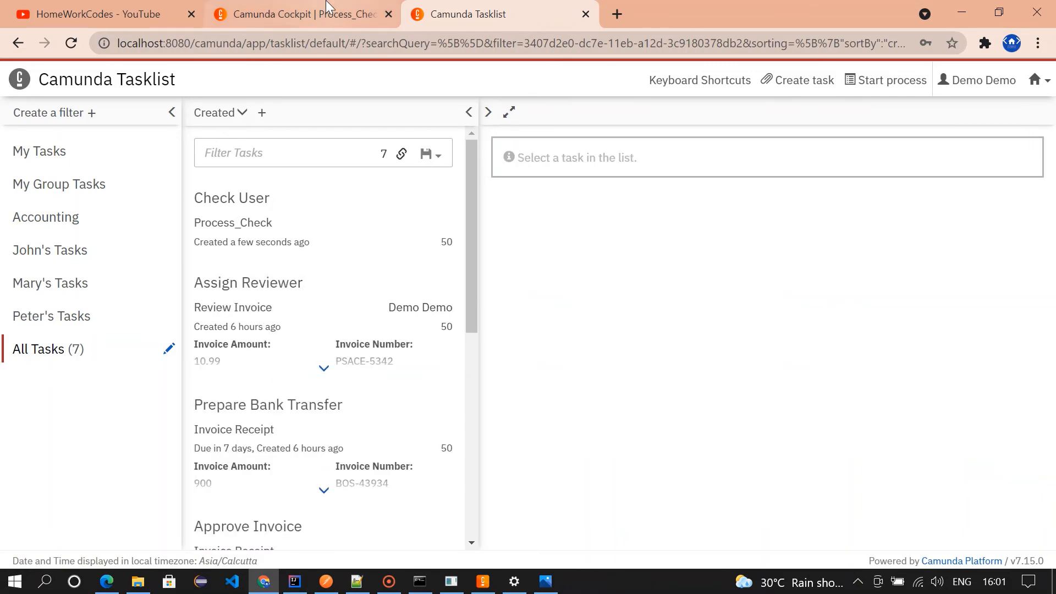
left_click(299, 13)
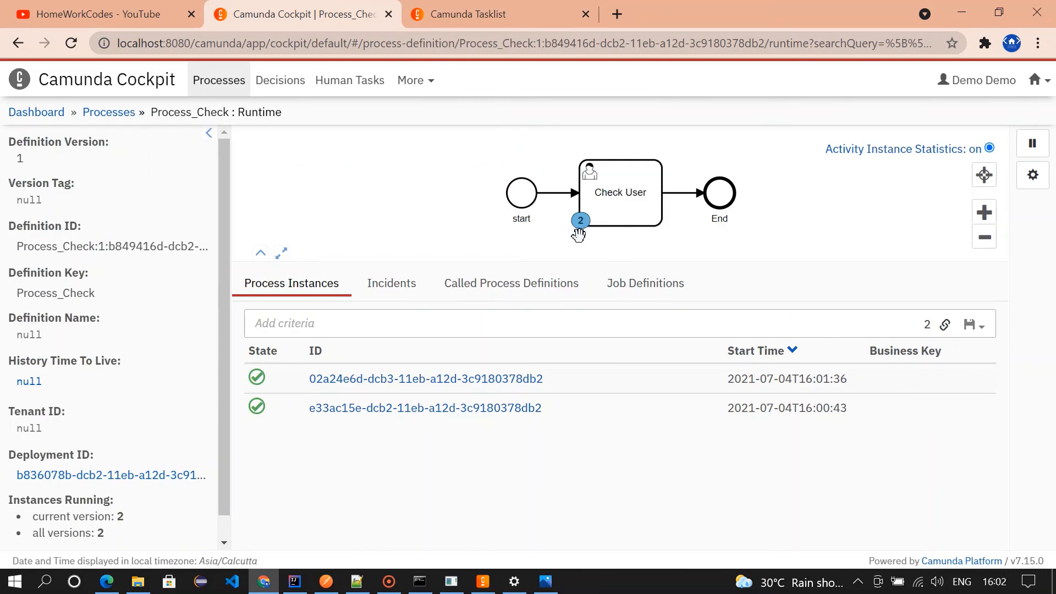
left_click(71, 42)
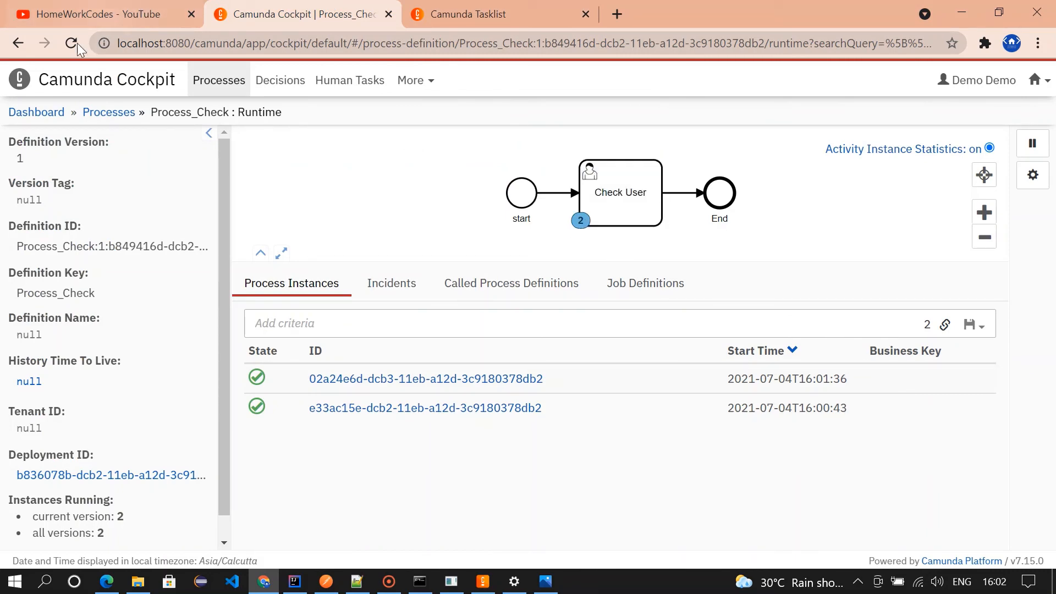
left_click(72, 43)
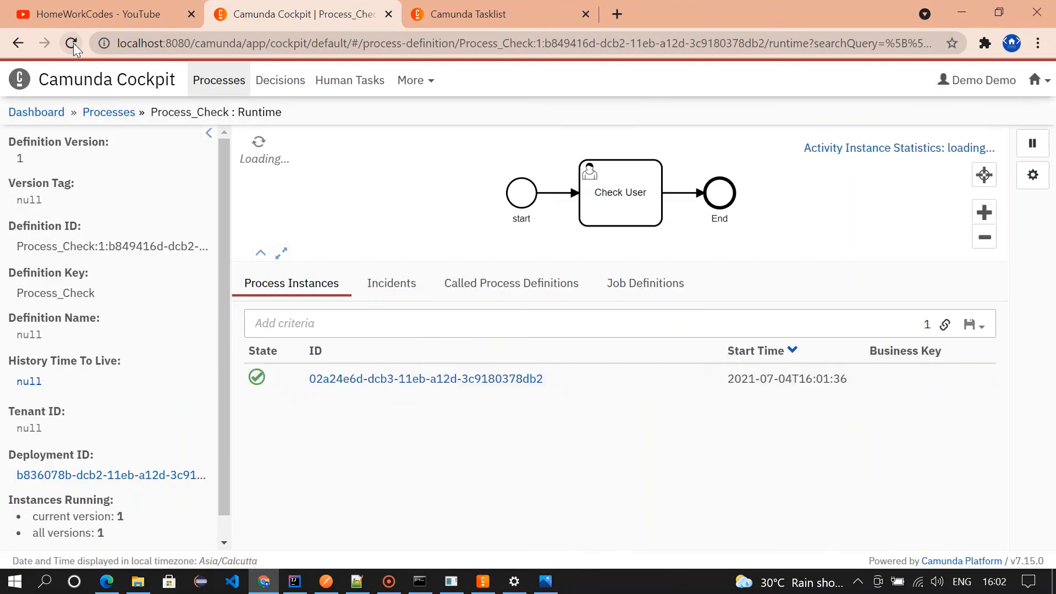
left_click(72, 43)
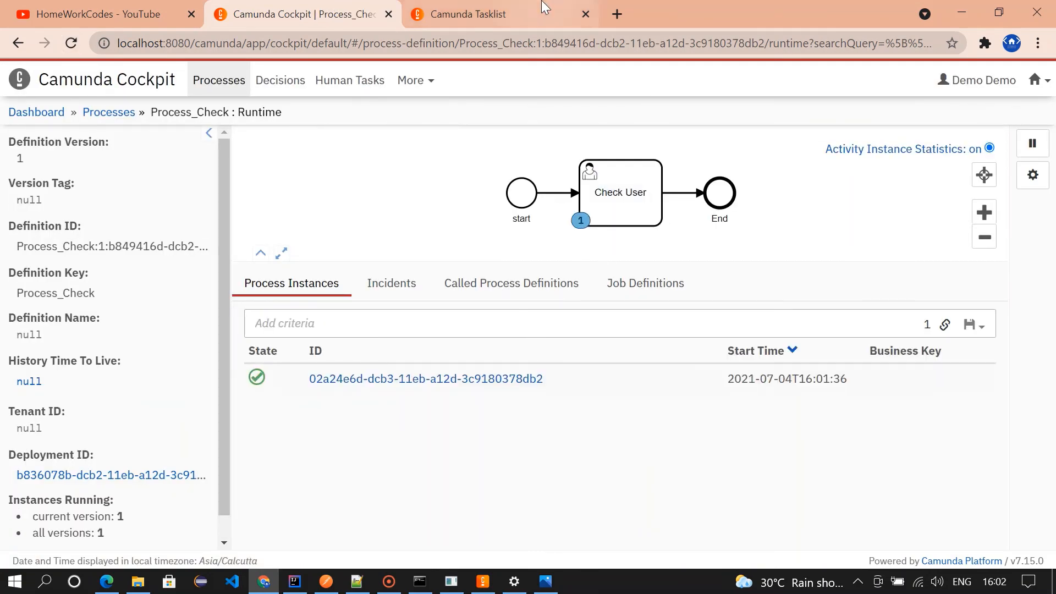
Claim the Age 26 HomeWorkCodes2 Check User task, load its variables, and complete it
left_click(471, 13)
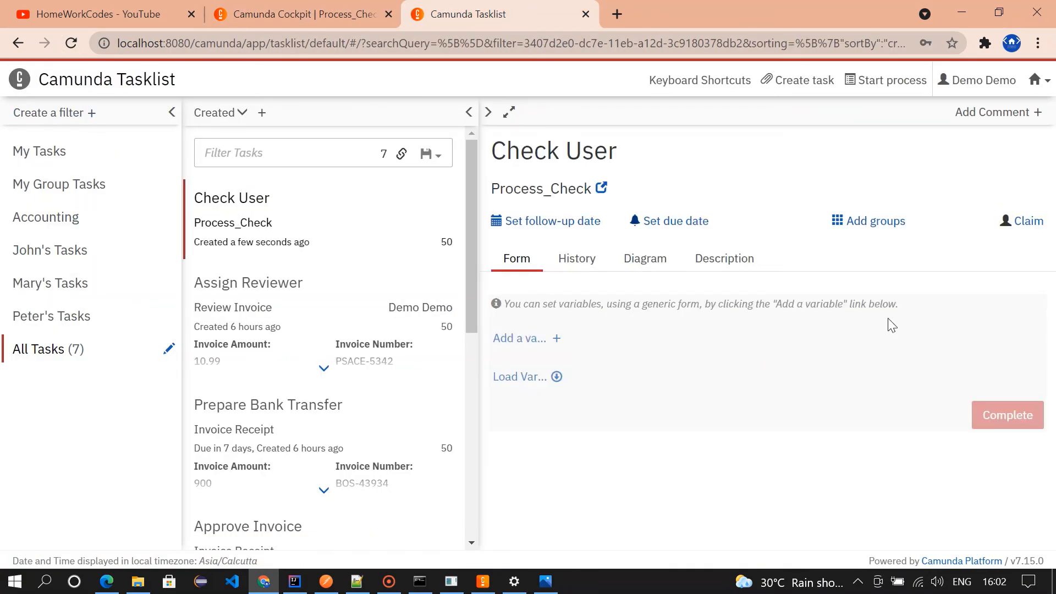
left_click(1022, 221)
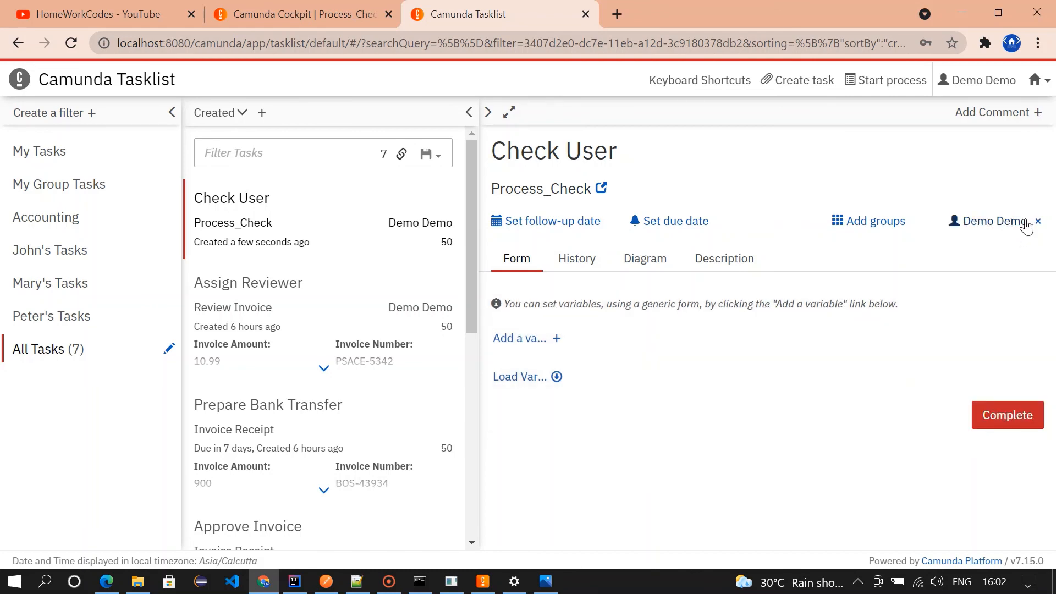
left_click(519, 376)
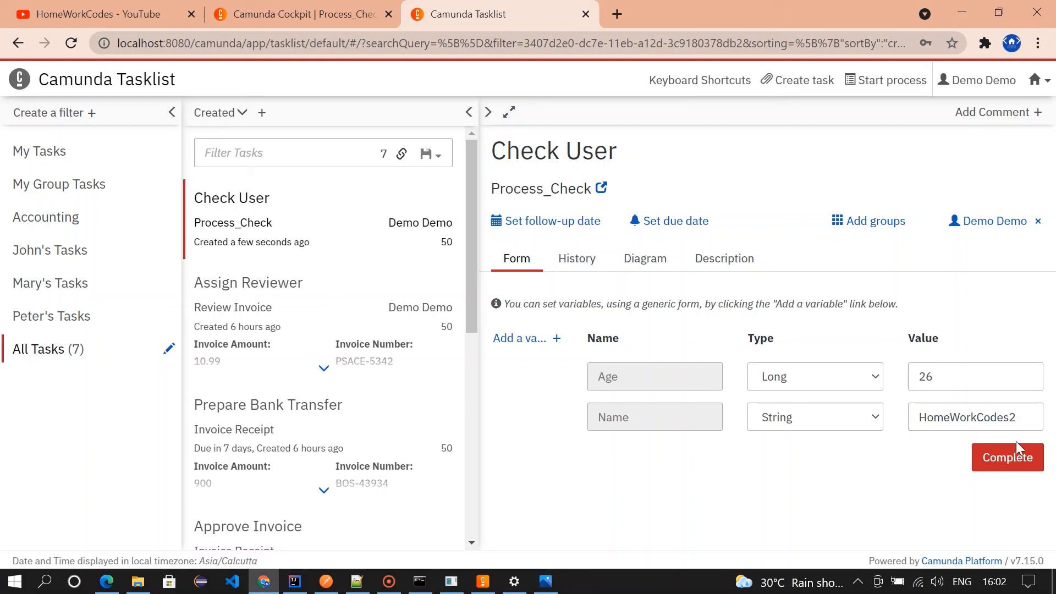
left_click(1007, 457)
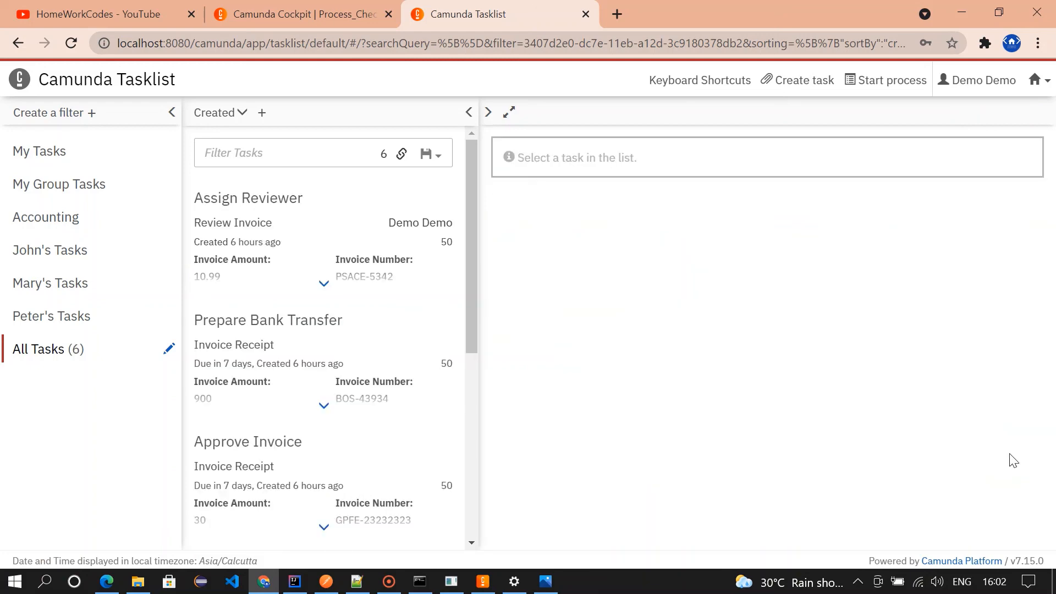
left_click(300, 13)
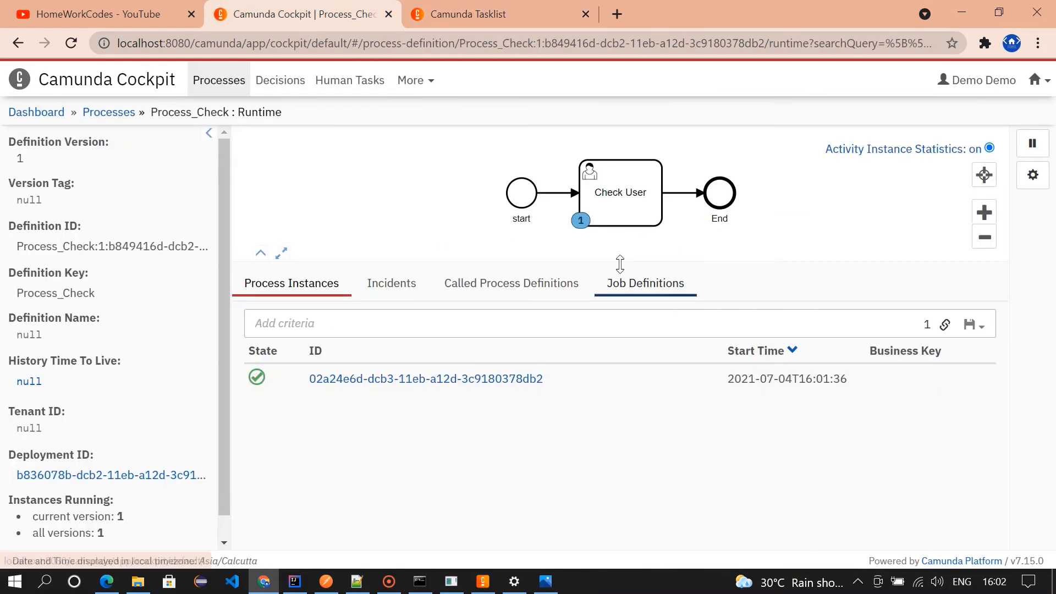
Reload the Cockpit runtime page and confirm Instances Running shows 0
left_click(71, 42)
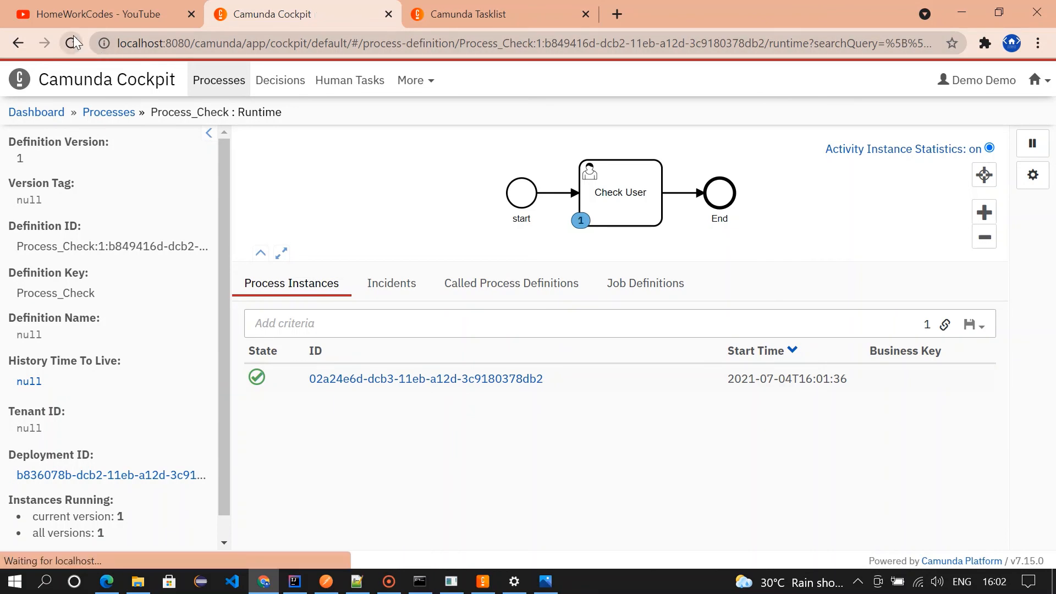
left_click(72, 42)
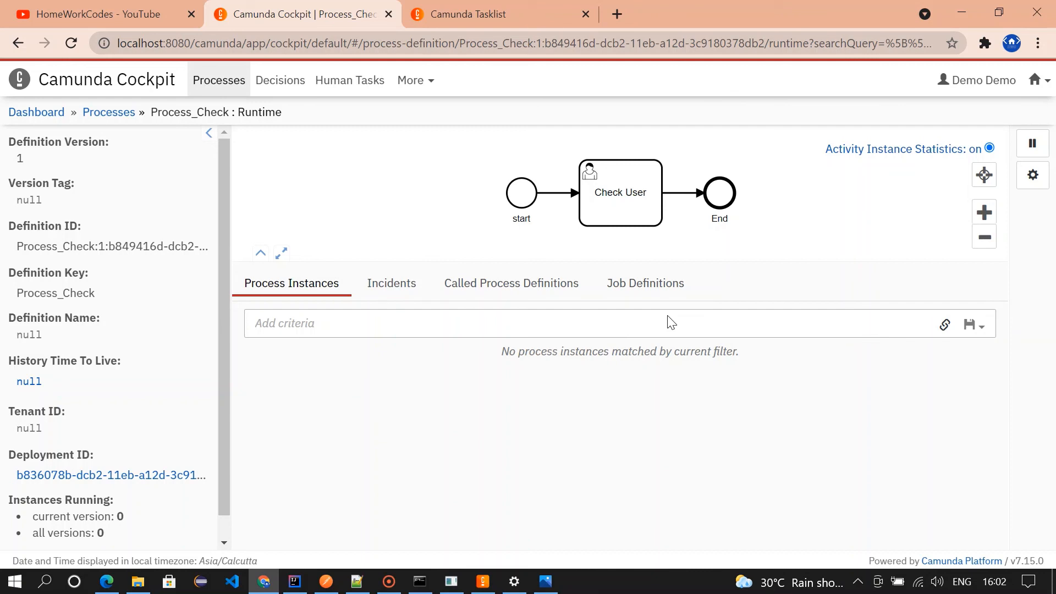
mouse_move(505, 468)
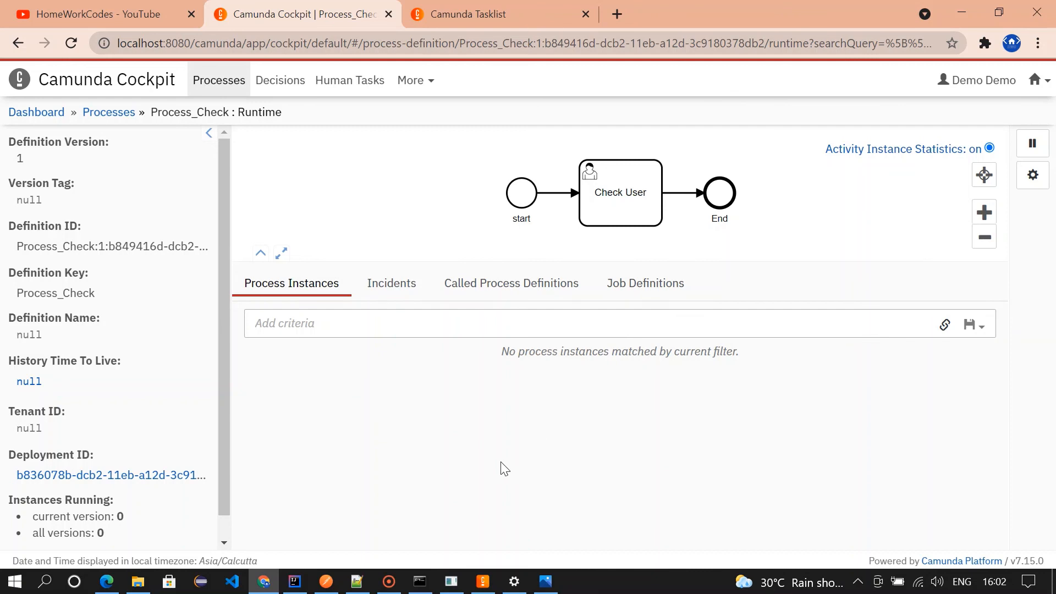